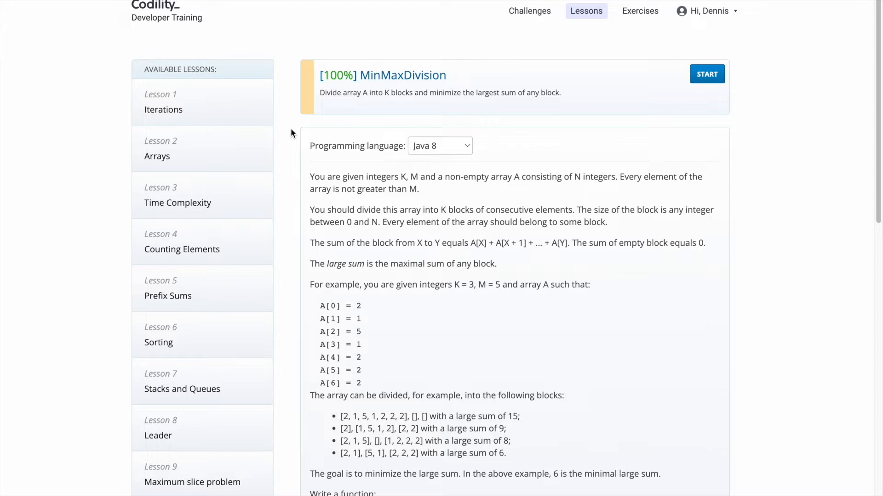
pyautogui.moveTo(286, 211)
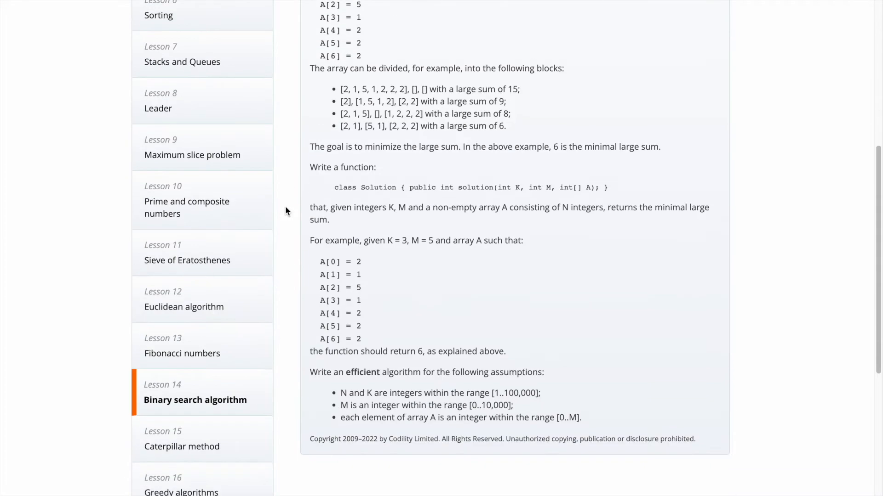
pyautogui.moveTo(283, 405)
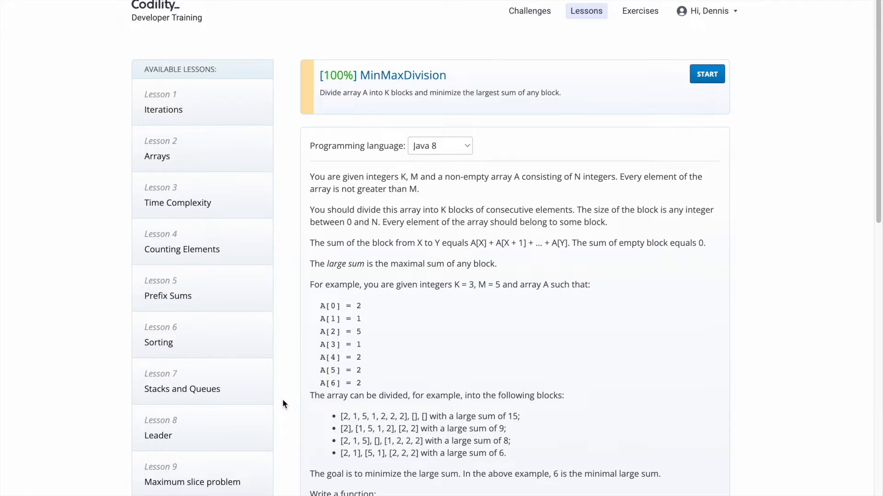
pyautogui.moveTo(304, 355)
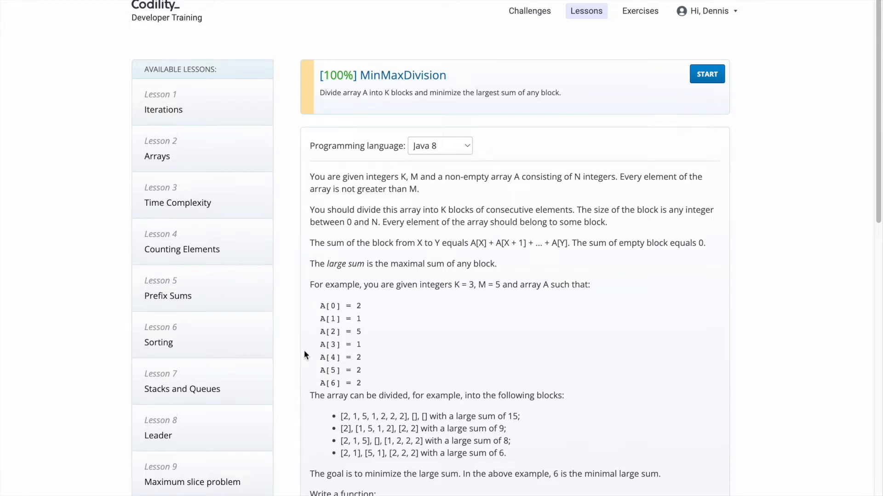
pyautogui.moveTo(462, 194)
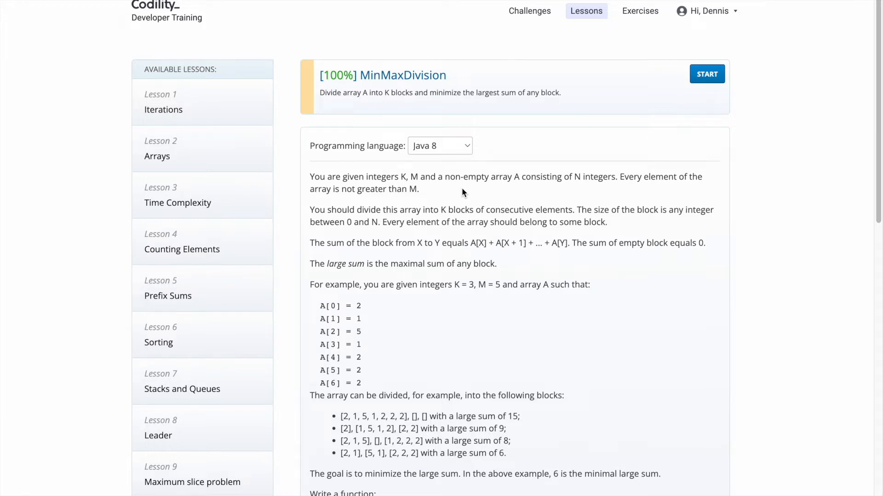
pyautogui.moveTo(544, 331)
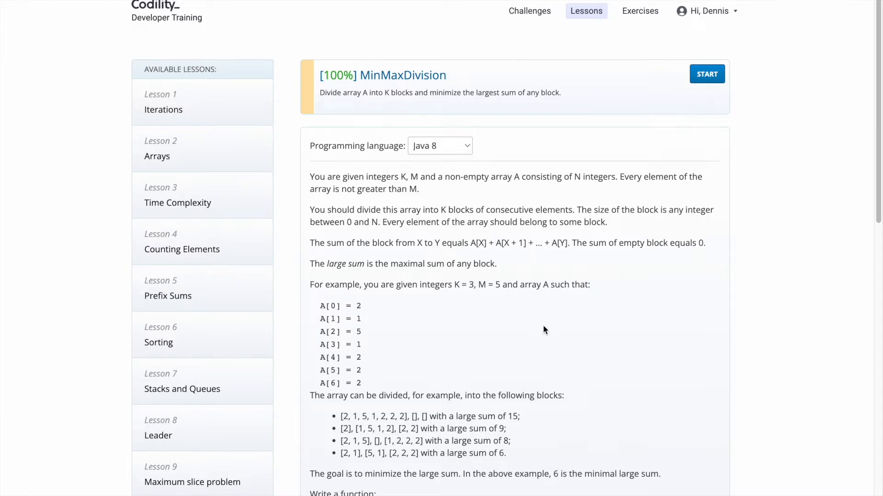
pyautogui.moveTo(534, 423)
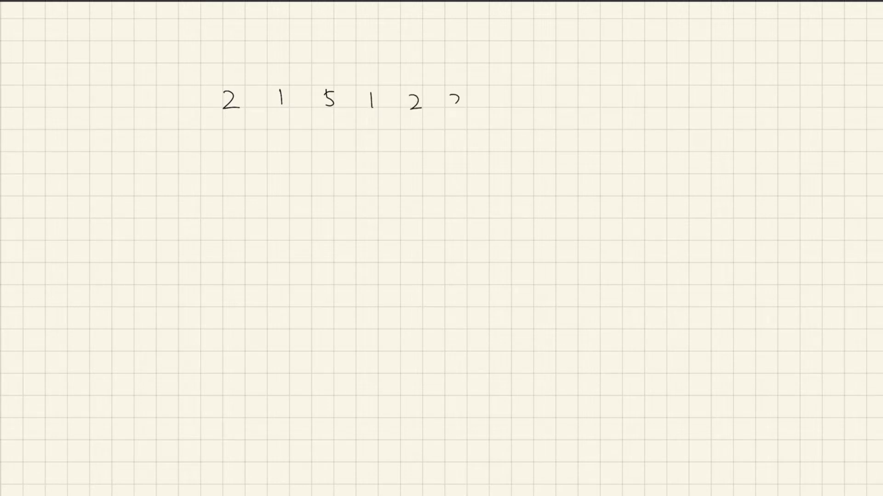
# Handwrite the example array 2, 1, 5, 1, 2, 2, 2 on the whiteboard grid with the pen
pyautogui.write('22')
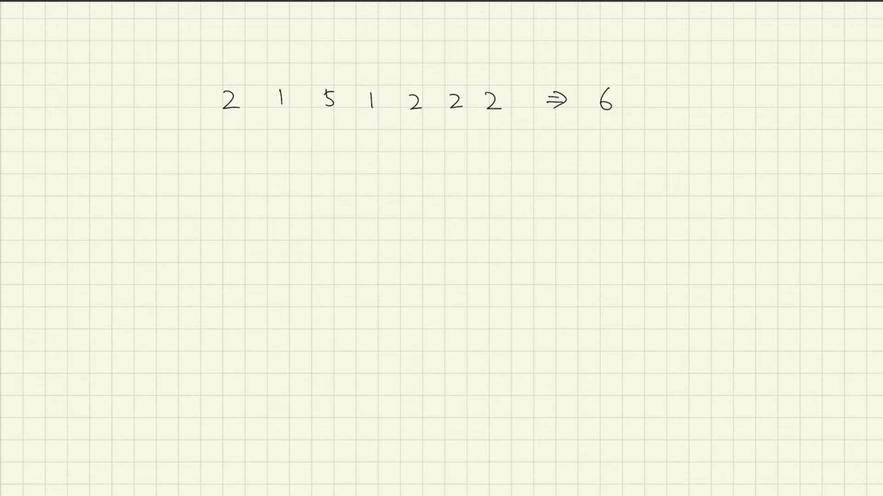
pyautogui.moveTo(594, 120); pyautogui.dragTo(611, 120)
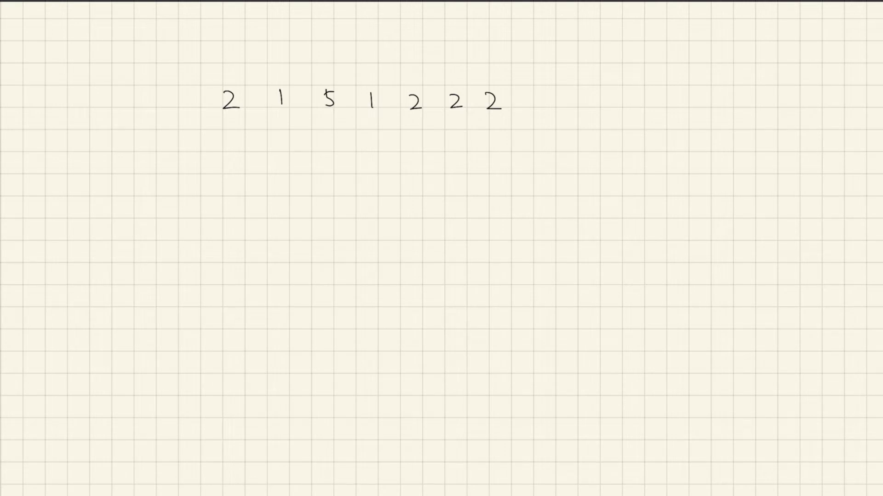
pyautogui.moveTo(218, 132); pyautogui.dragTo(213, 152)
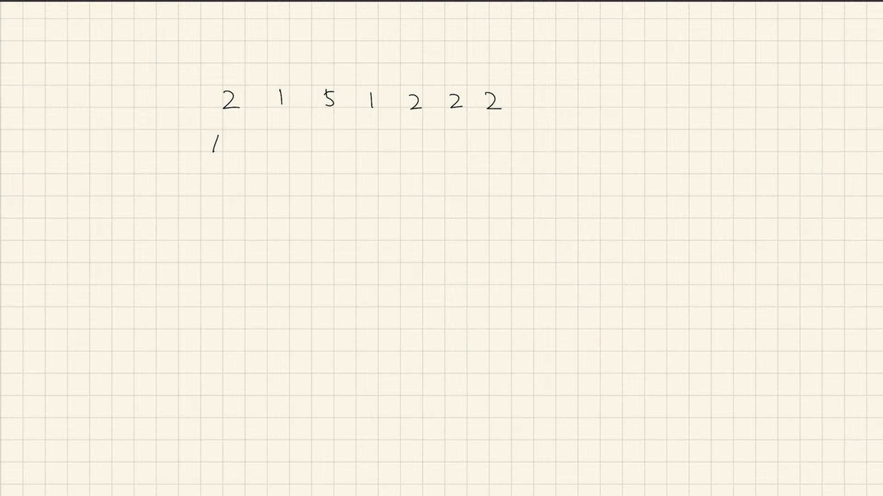
pyautogui.write('2 1 5 1 2 2 2 / / /')
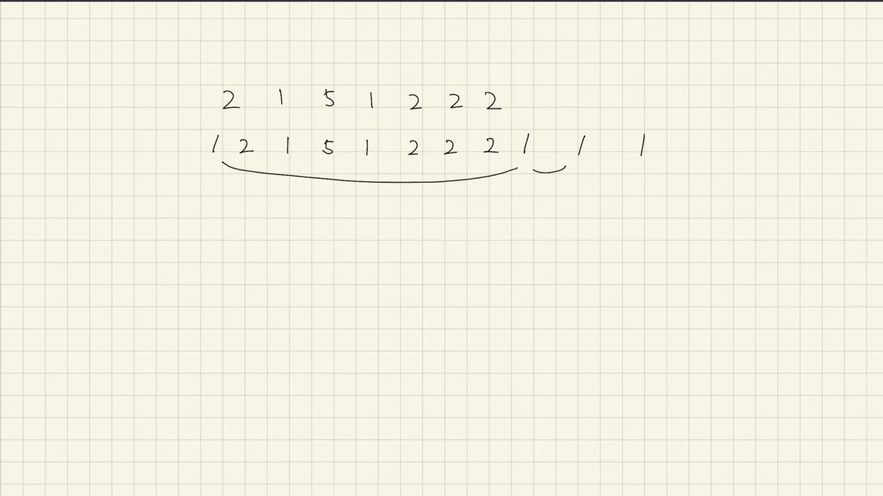
pyautogui.moveTo(577, 163); pyautogui.dragTo(639, 166)
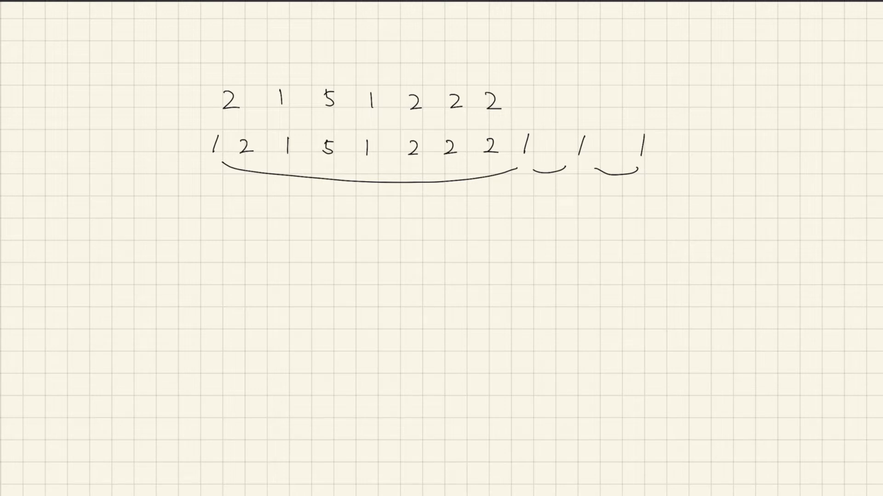
pyautogui.moveTo(377, 191); pyautogui.dragTo(377, 211)
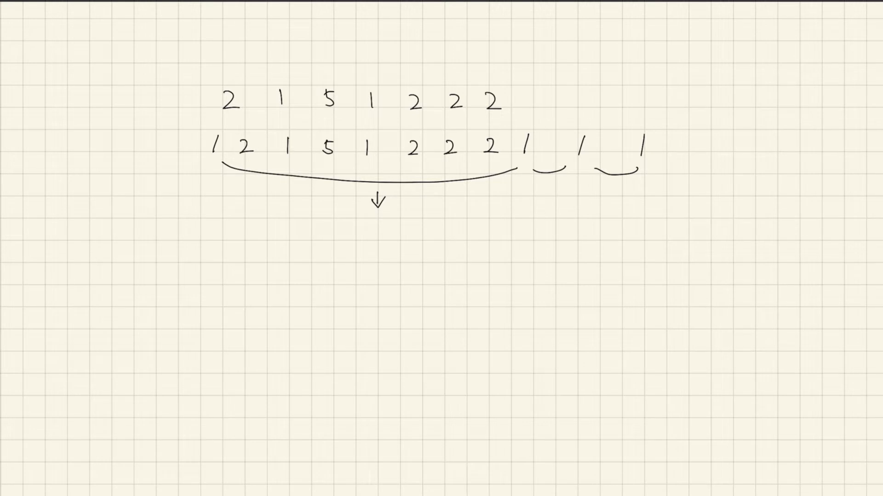
pyautogui.write('15')
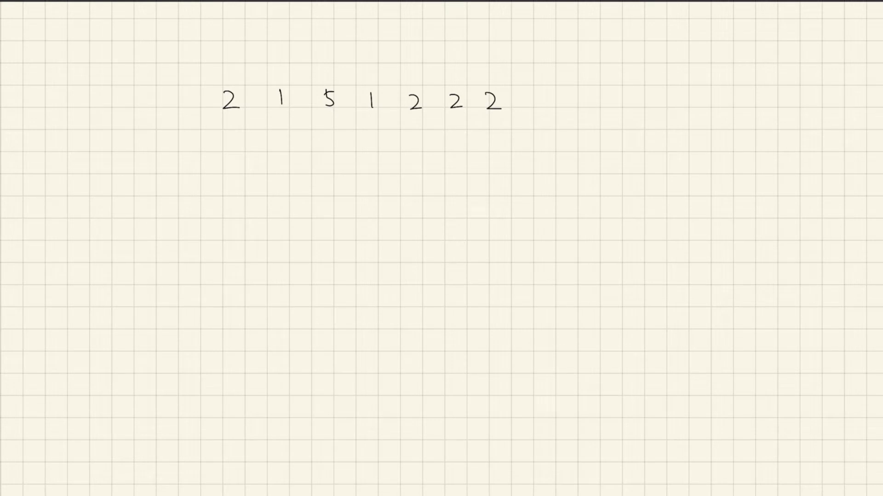
# Clear the whiteboard and rewrite the array 2 1 5 1 2 2 2 near the page top
pyautogui.click(517, 115)
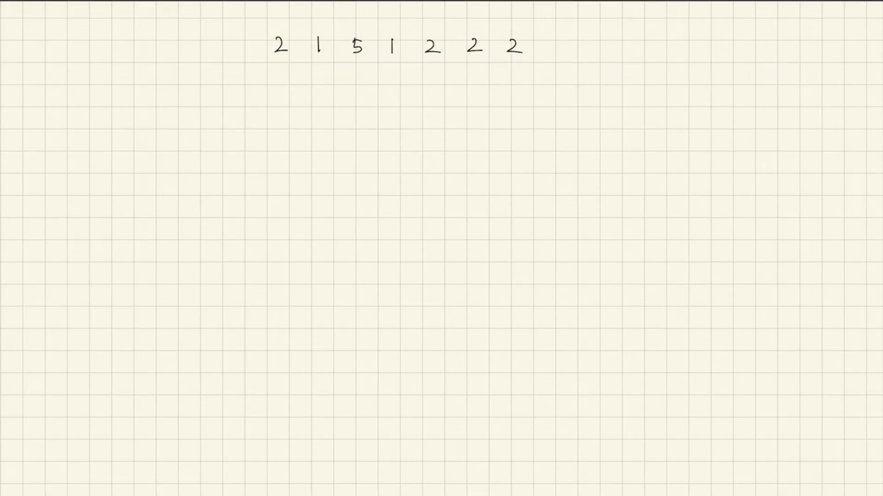
pyautogui.write('is')
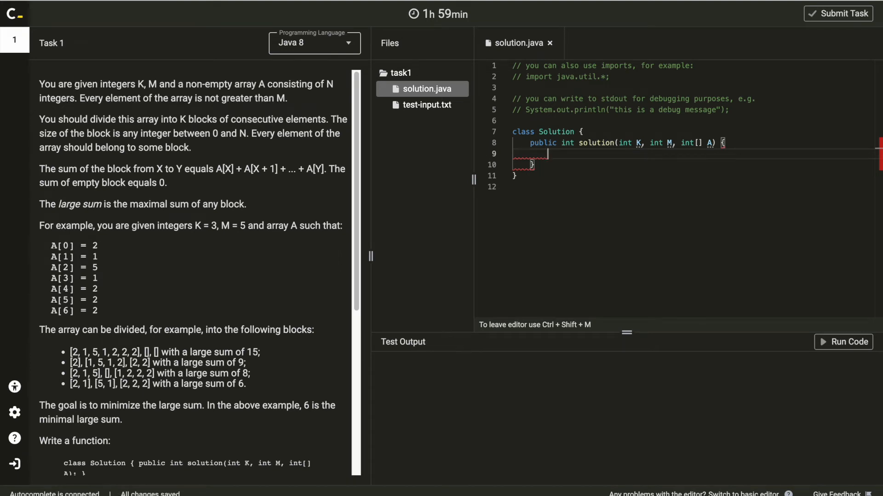
# Declare int minSum = 0 and maxSum = 0 in solution
pyautogui.write('int mi')
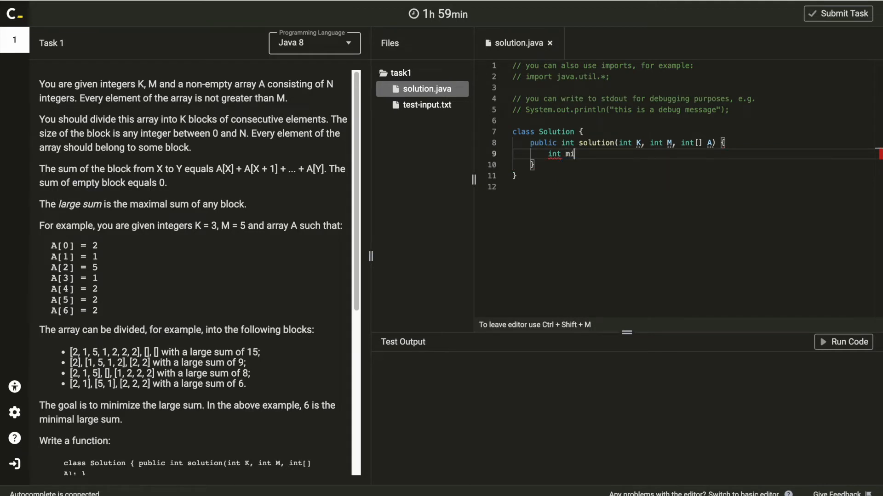
pyautogui.write('nSum')
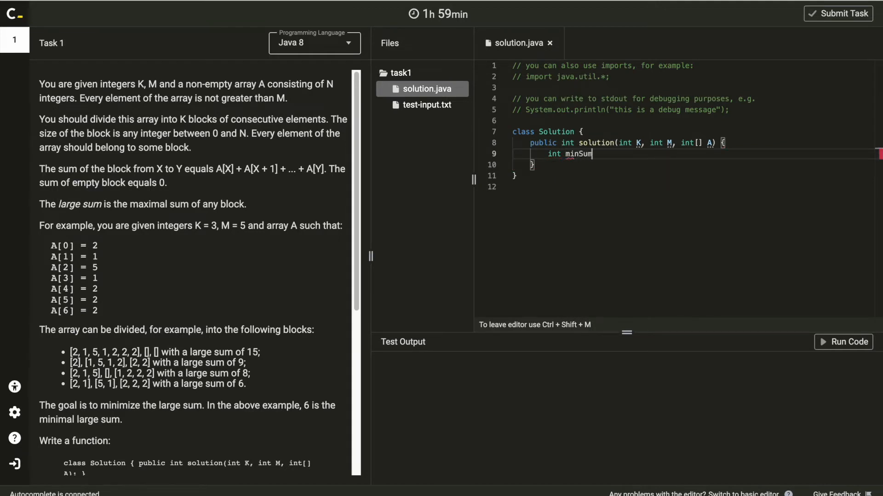
pyautogui.write('= 0;')
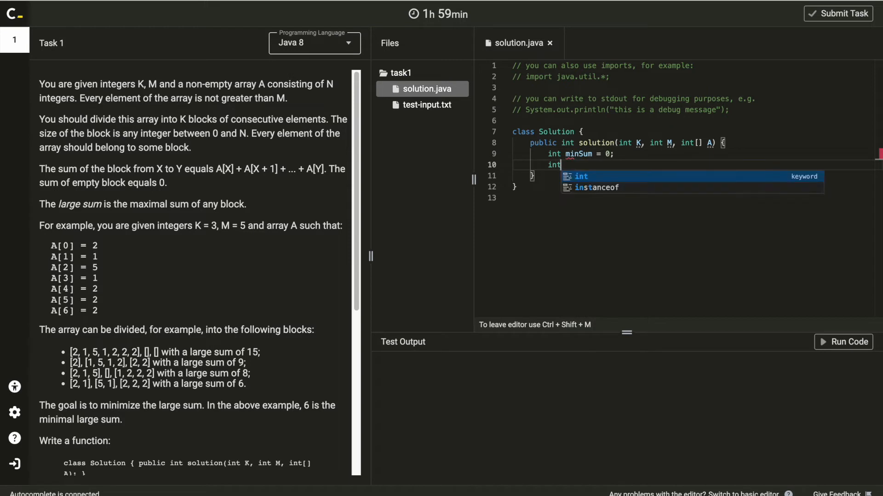
pyautogui.write('maxSum =')
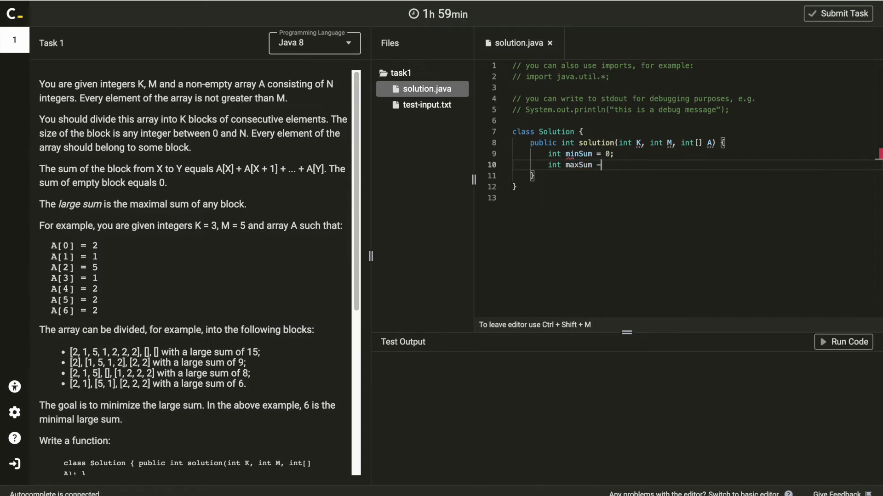
pyautogui.write('= 0;')
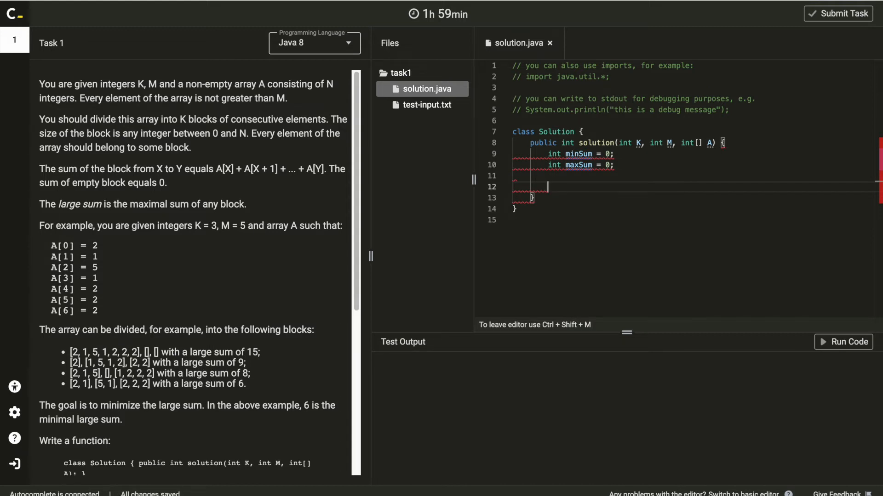
# Loop over A, adding each element to maxSum and setting minSum = Math.max(minSum, i)
pyautogui.write('f')
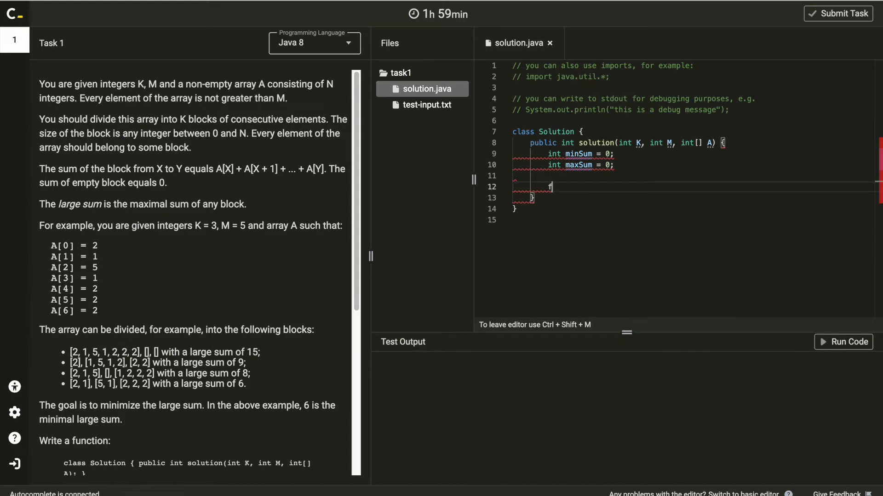
pyautogui.write('or ()')
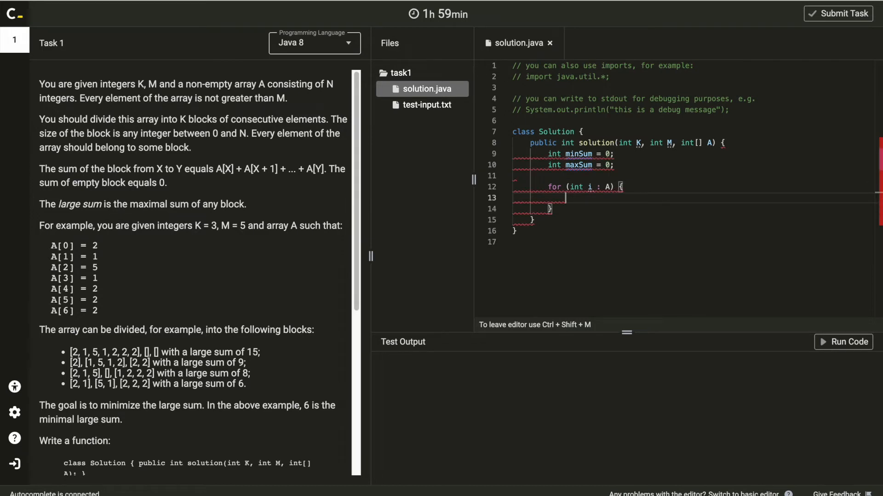
pyautogui.write('maxSum')
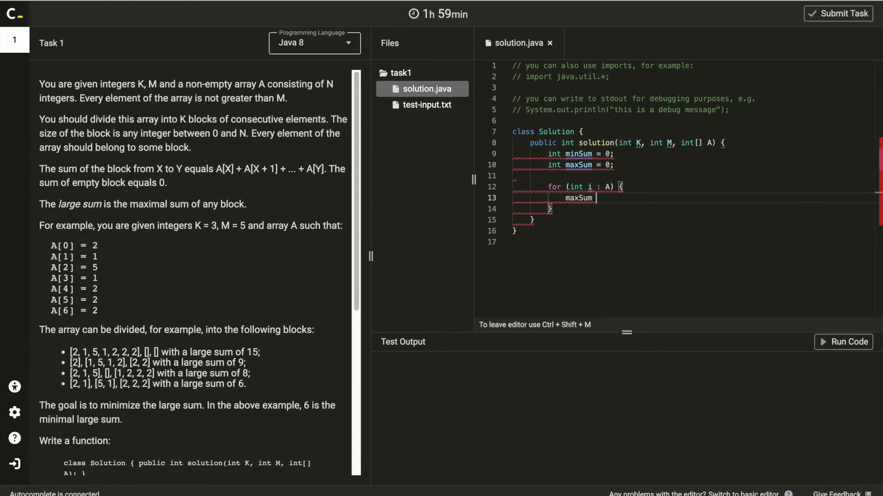
pyautogui.write('+= i;')
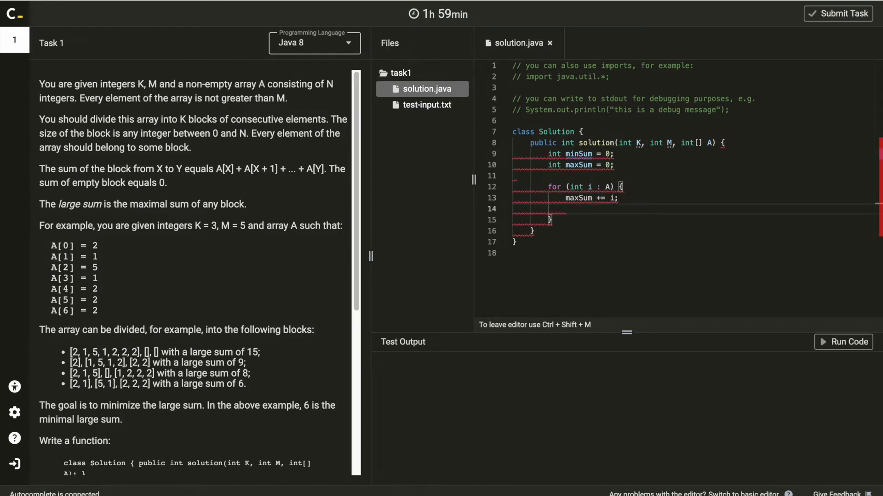
pyautogui.write('minSum')
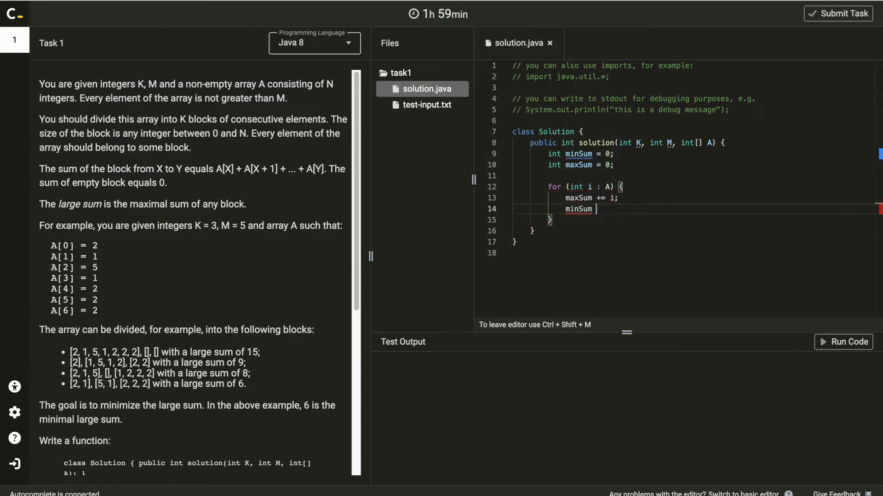
pyautogui.write('= a')
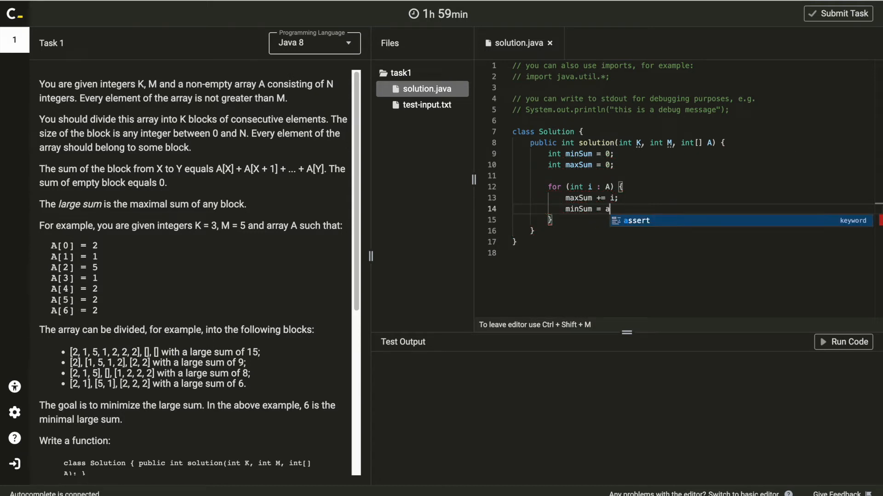
pyautogui.write('Math.max(')
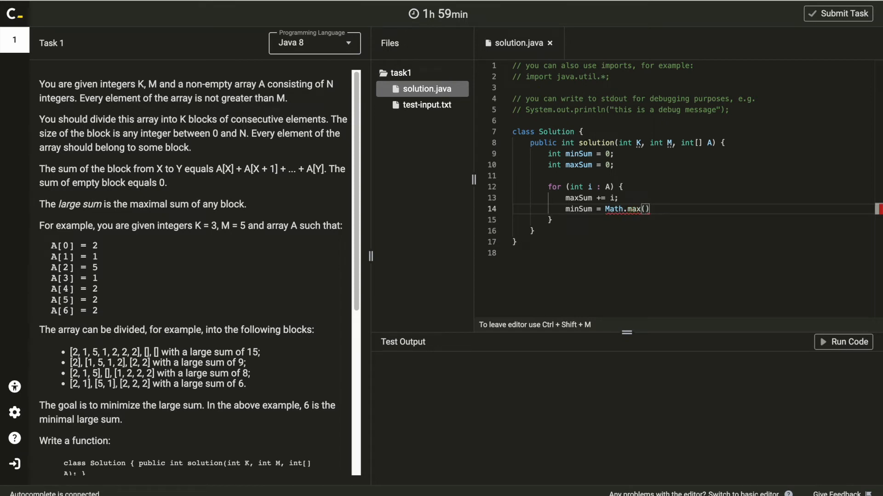
pyautogui.write('minSum,')
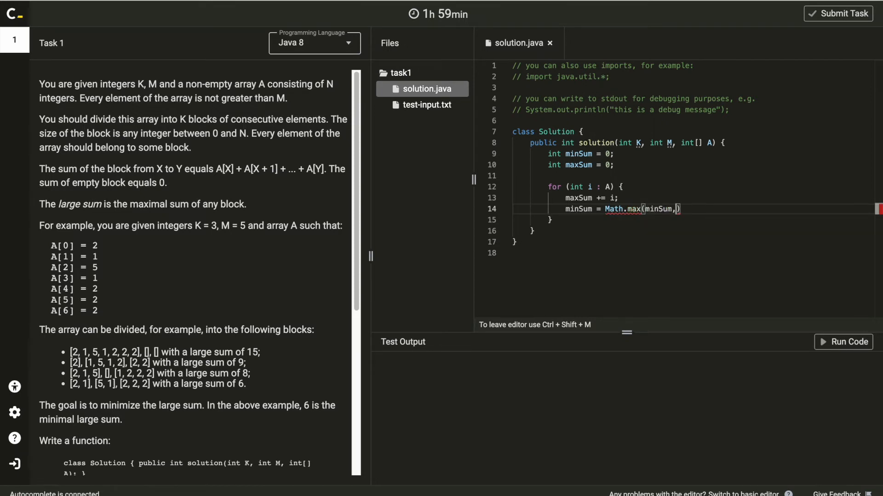
pyautogui.write('i);')
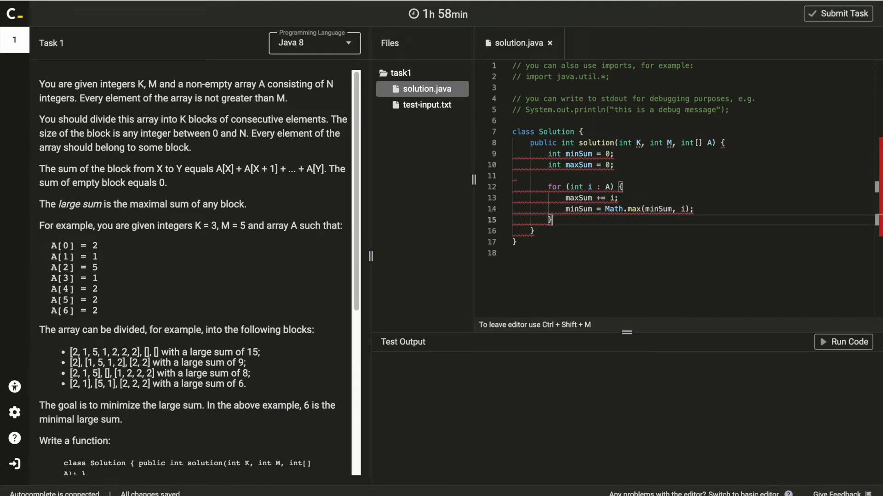
# Declare an empty private int binarySearch(int K, int[] A, int minSum, int maxSum) helper
pyautogui.press('enter')
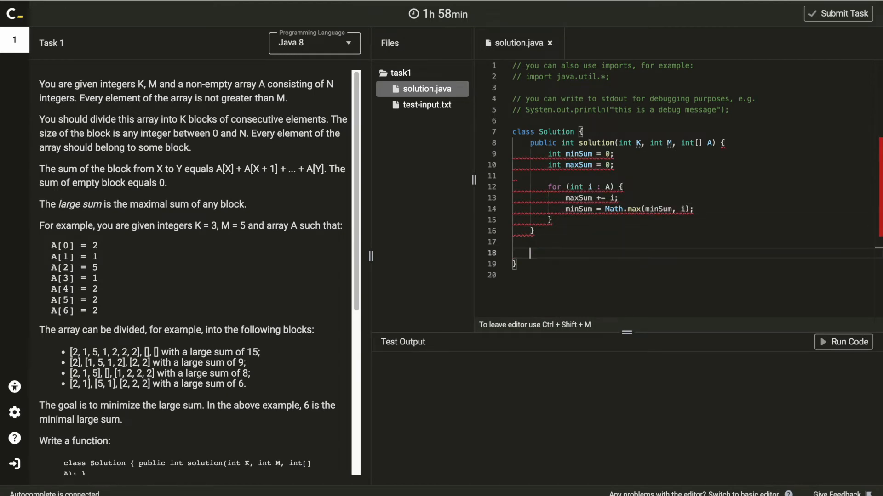
pyautogui.write('private')
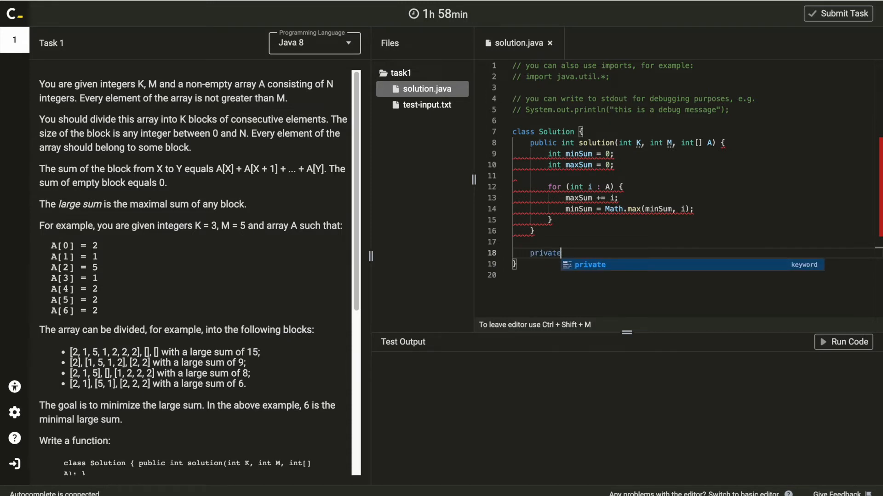
pyautogui.write('int bi')
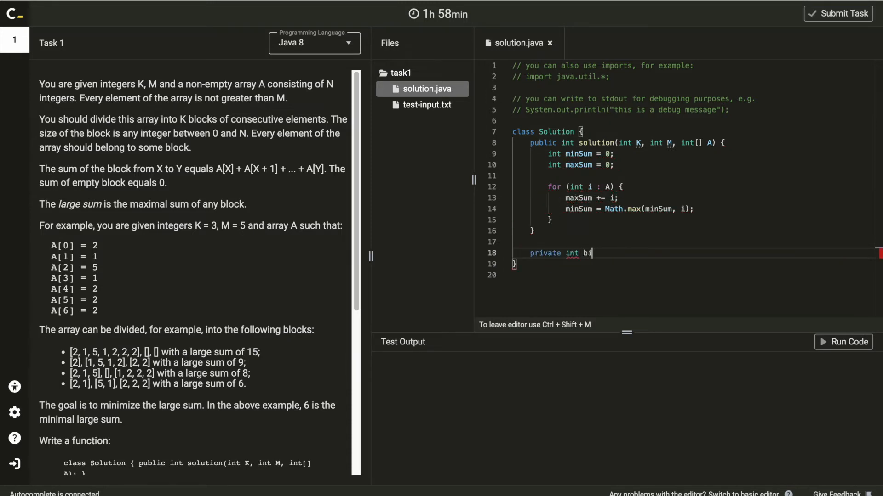
pyautogui.write('narySearch')
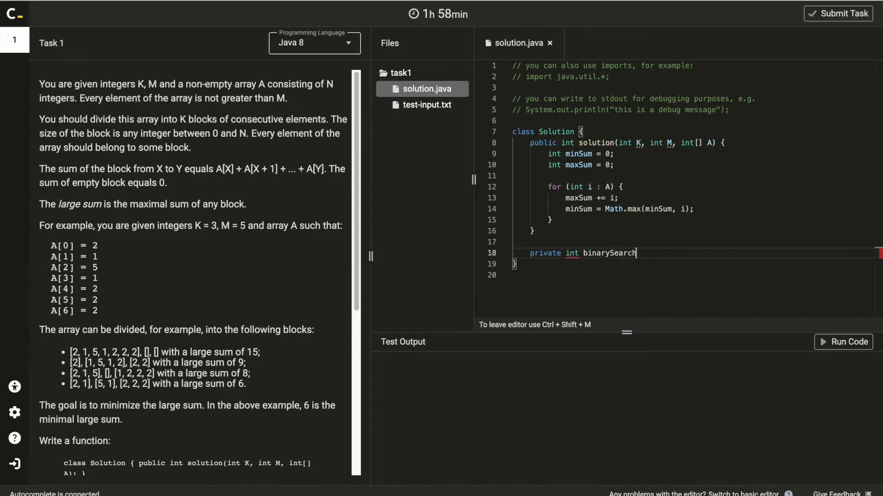
pyautogui.write('(')
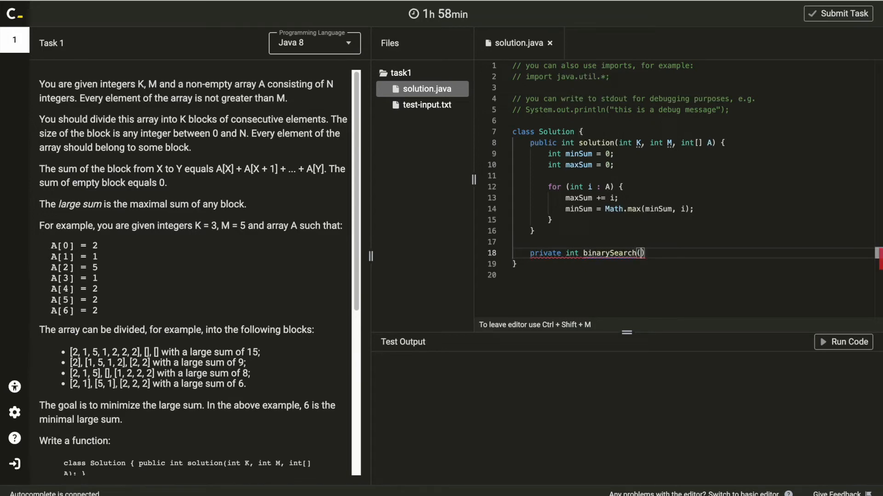
pyautogui.write('int K')
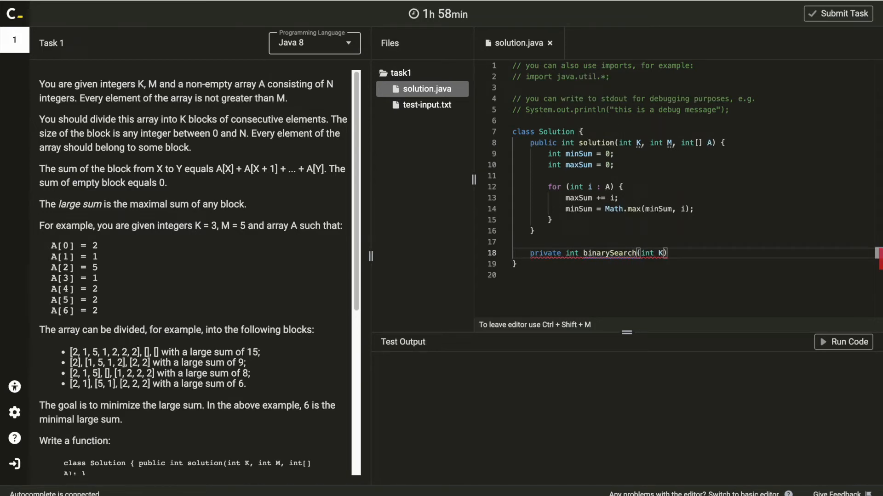
pyautogui.write(', int[]A,')
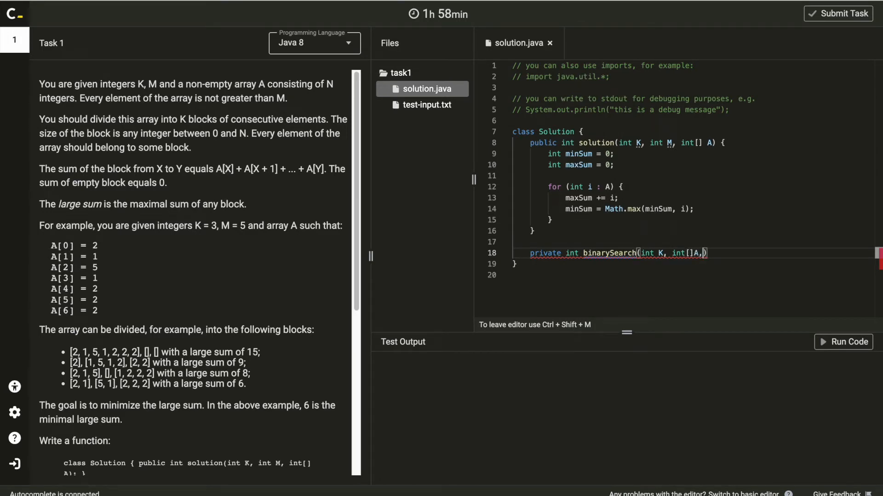
pyautogui.write('int')
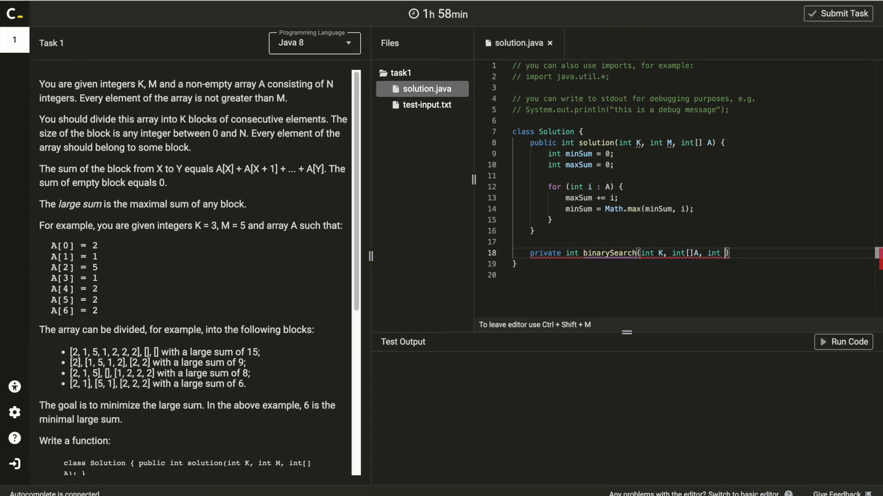
pyautogui.write('minSum, in')
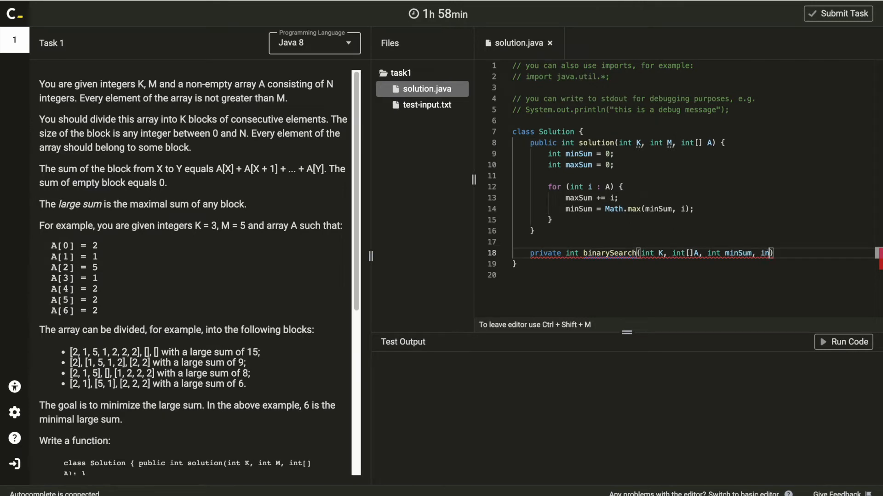
pyautogui.write('maxSum')
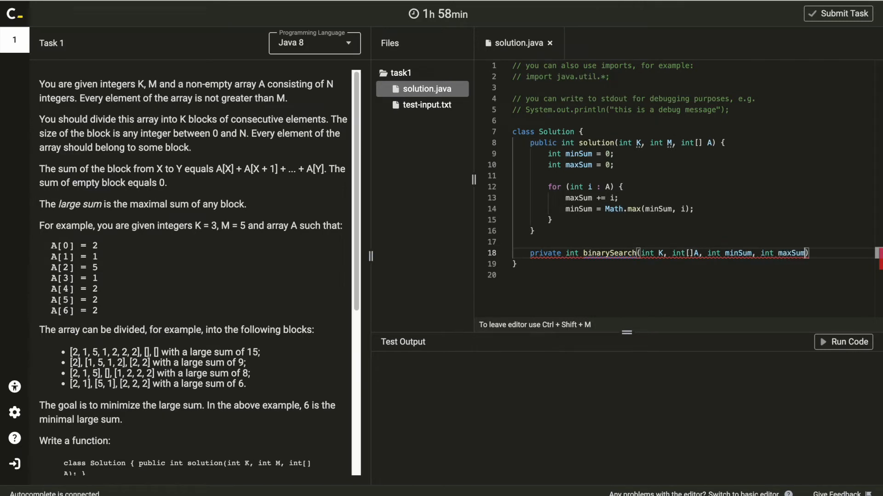
pyautogui.write('{')
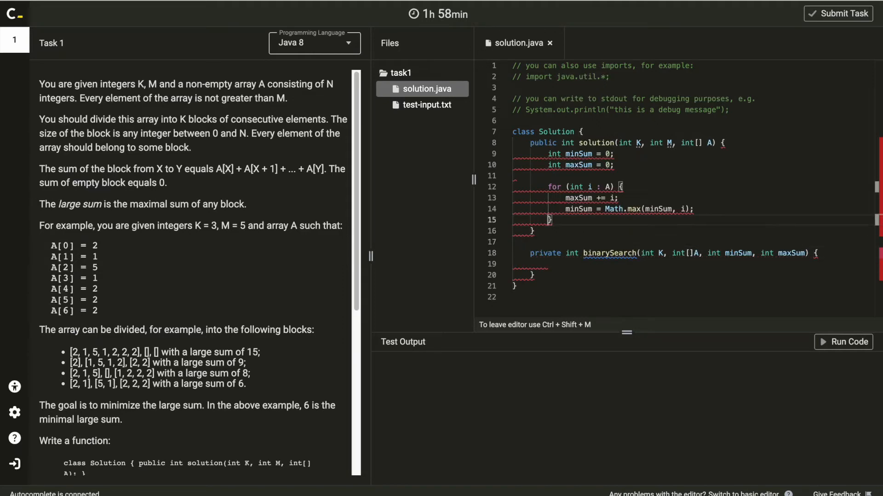
# Start typing return binarySearch(K, A, m... at the end of solution
pyautogui.press('enter')
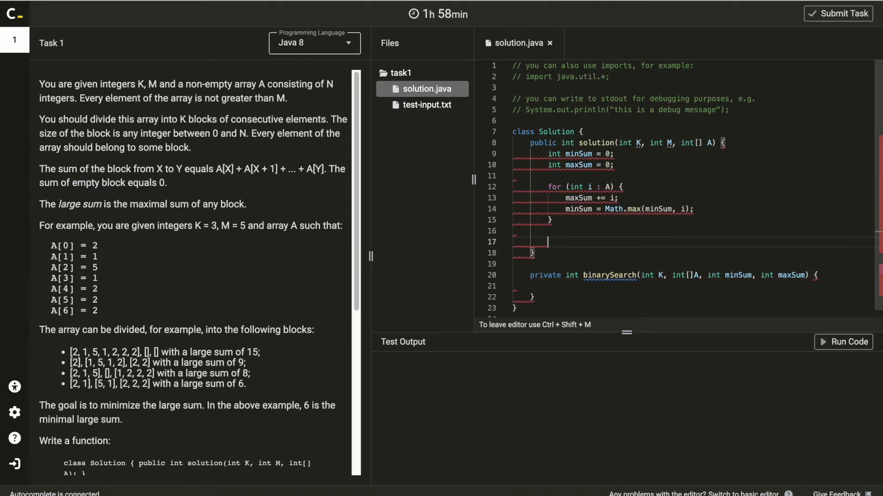
pyautogui.write('return binarySearch')
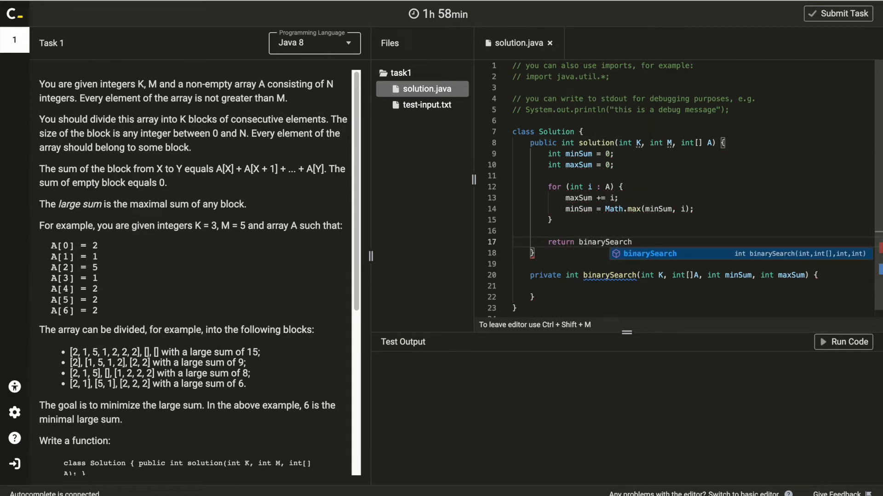
pyautogui.write('(K,)')
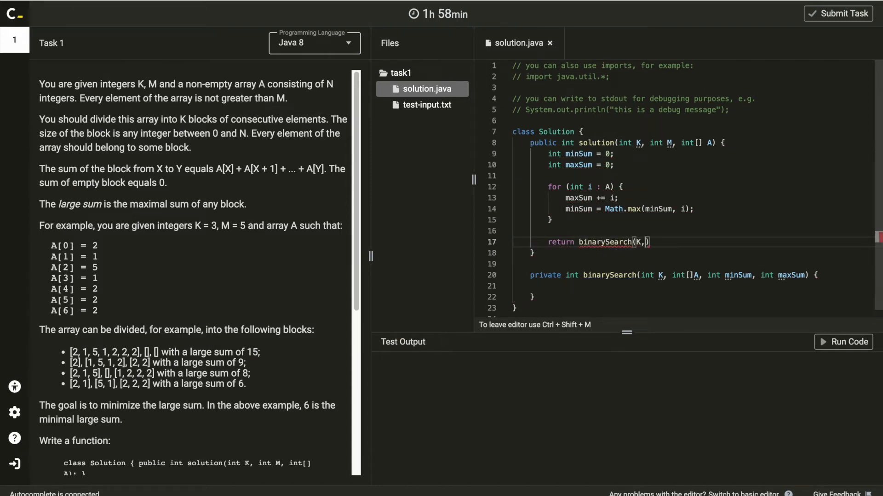
pyautogui.write('A, minSum, m')
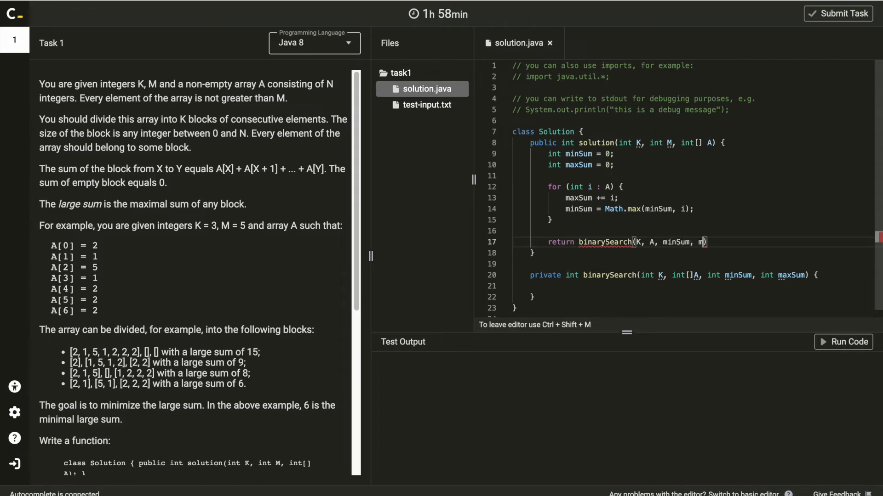
# Complete the return call with maxSum, and give binarySearch int result = maxSum; returned at the end
pyautogui.write('axSum);')
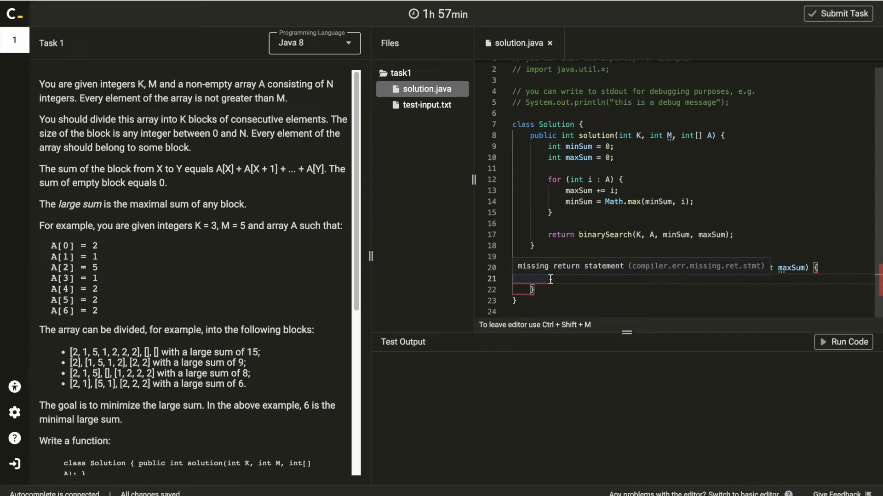
pyautogui.write('int')
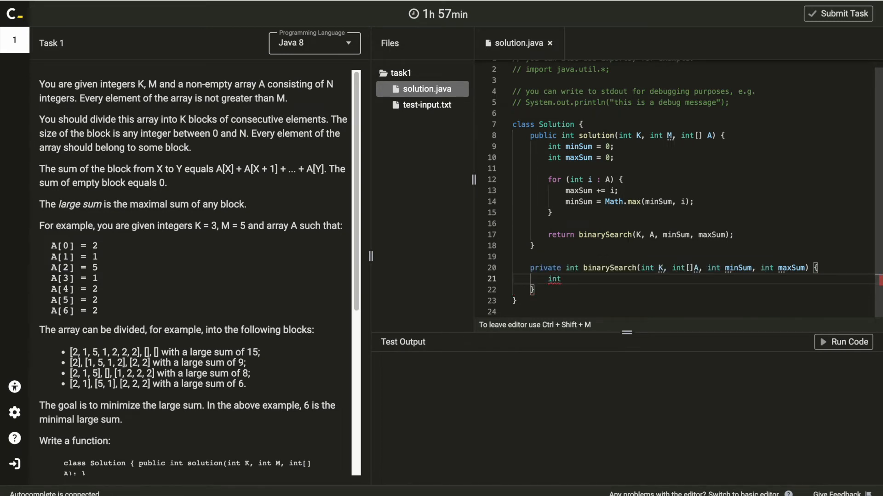
pyautogui.write('result')
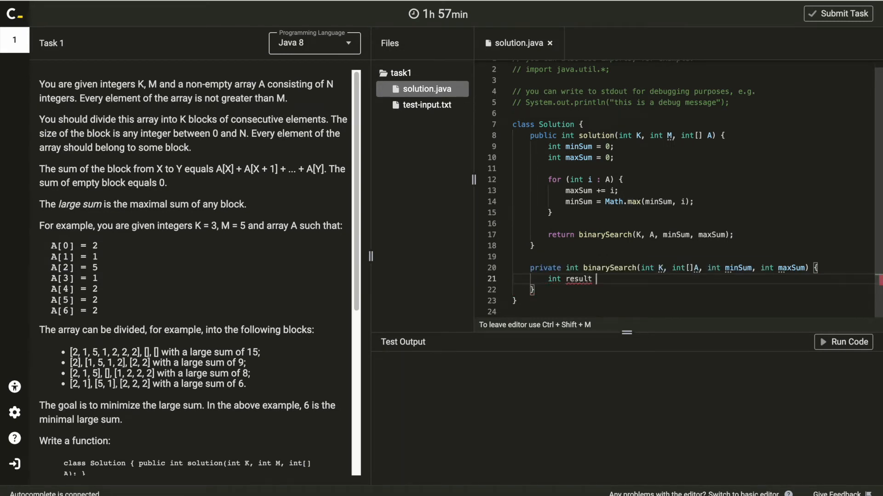
pyautogui.write('= maxSum;')
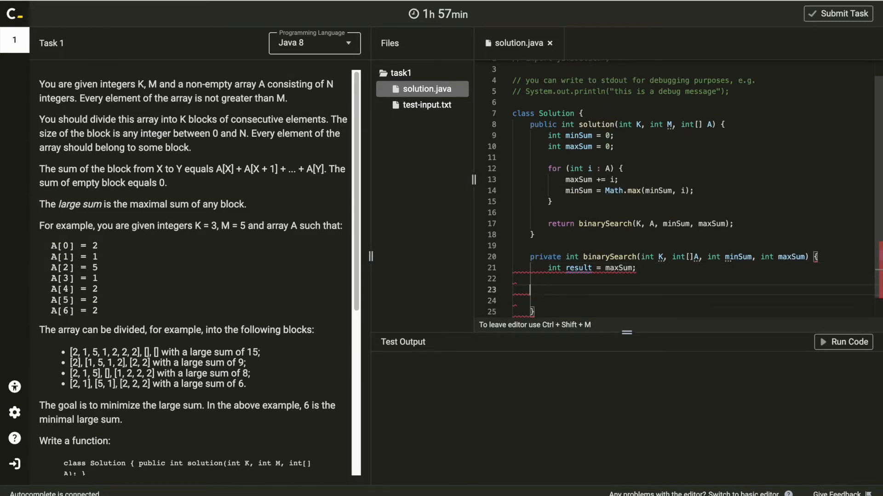
pyautogui.write('// ..')
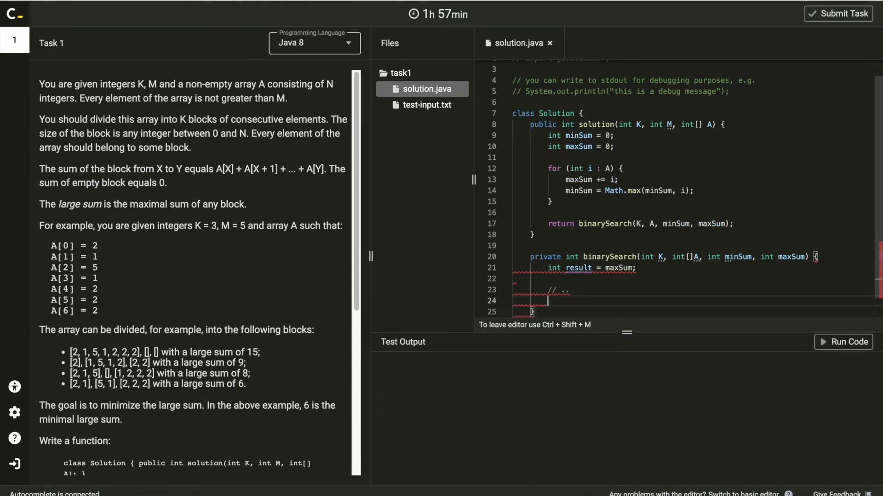
pyautogui.write('return result;')
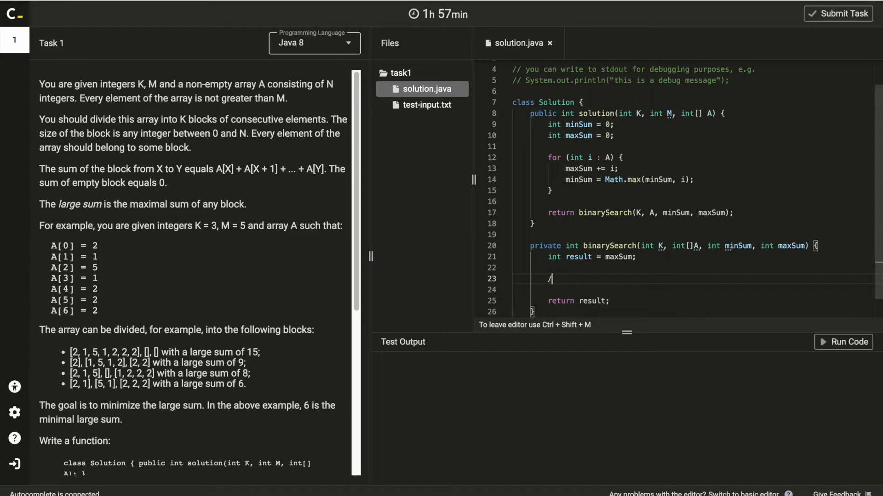
# In binarySearch, add while (minSum <= maxSum) with int mid = (minSum + maxSum) / 2; inside
pyautogui.write('while')
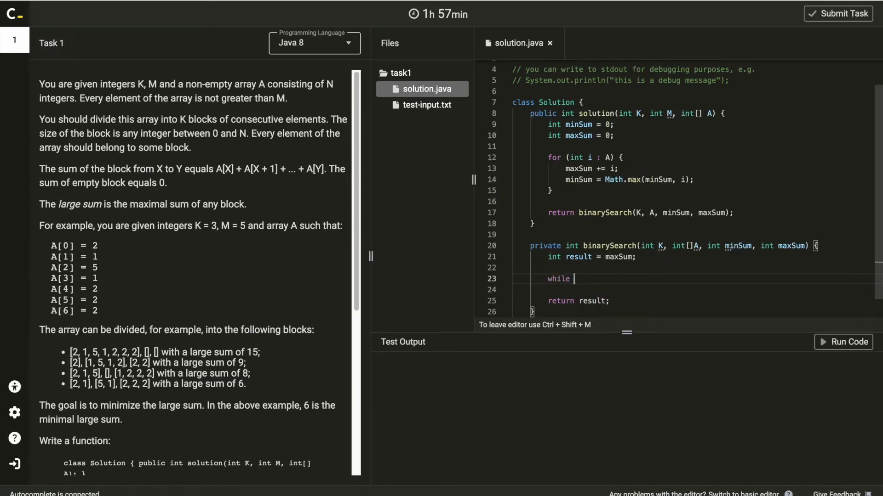
pyautogui.write('minSum')
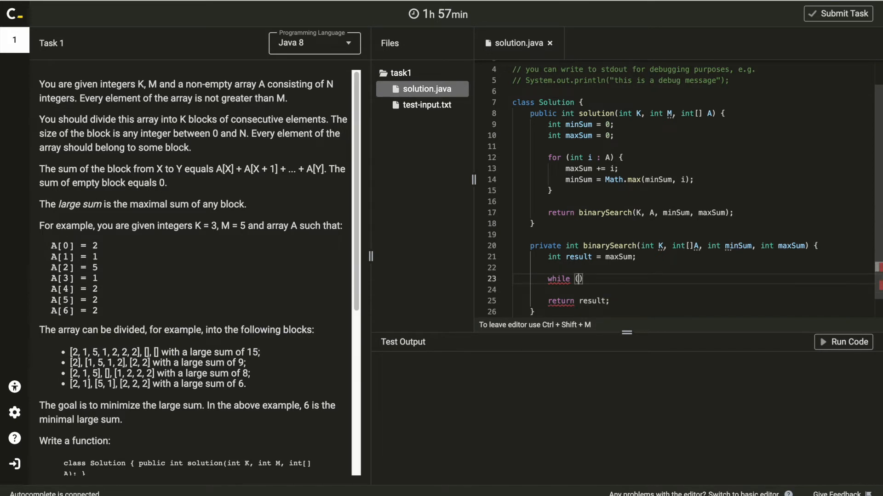
pyautogui.write('minSum')
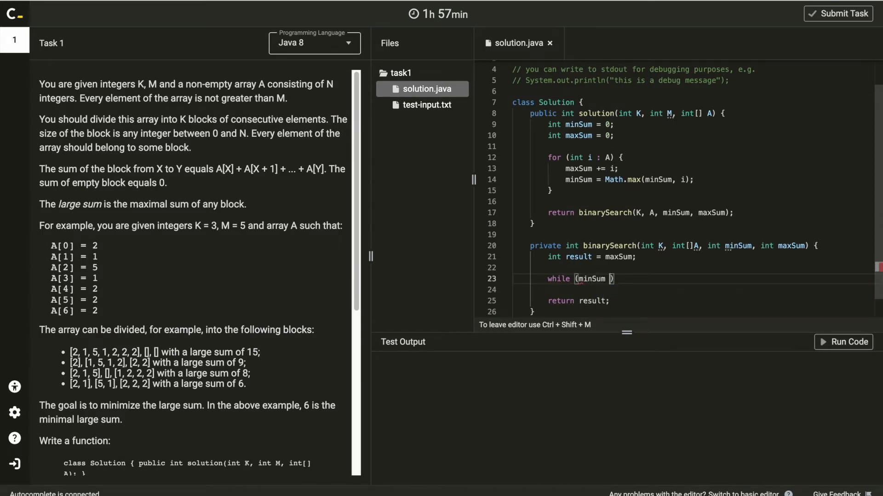
pyautogui.write('<= ma')
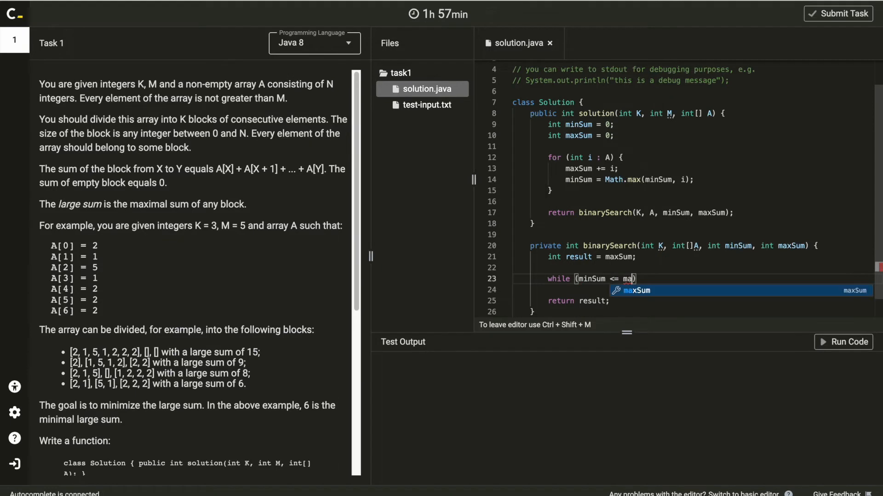
pyautogui.press('Tab')
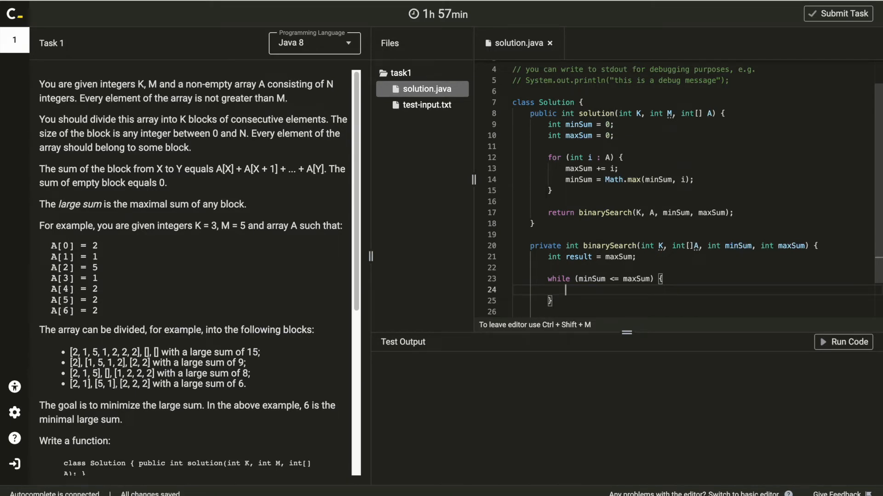
pyautogui.write('int')
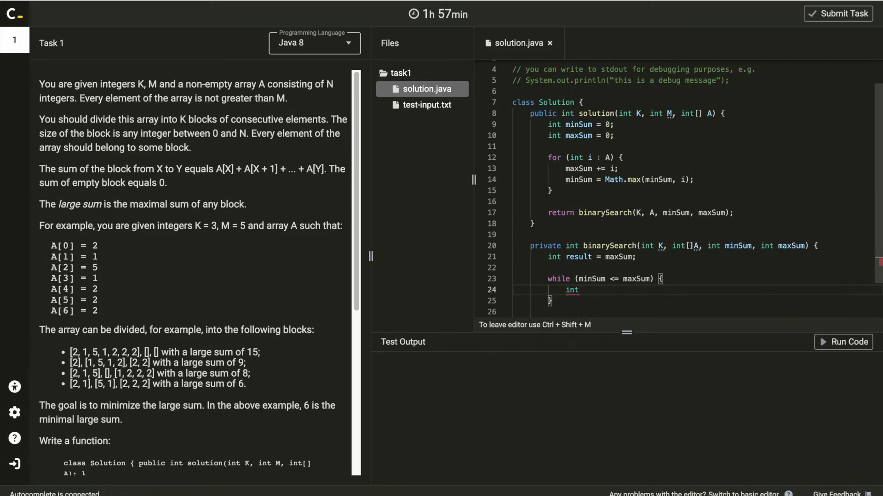
pyautogui.write('mid =')
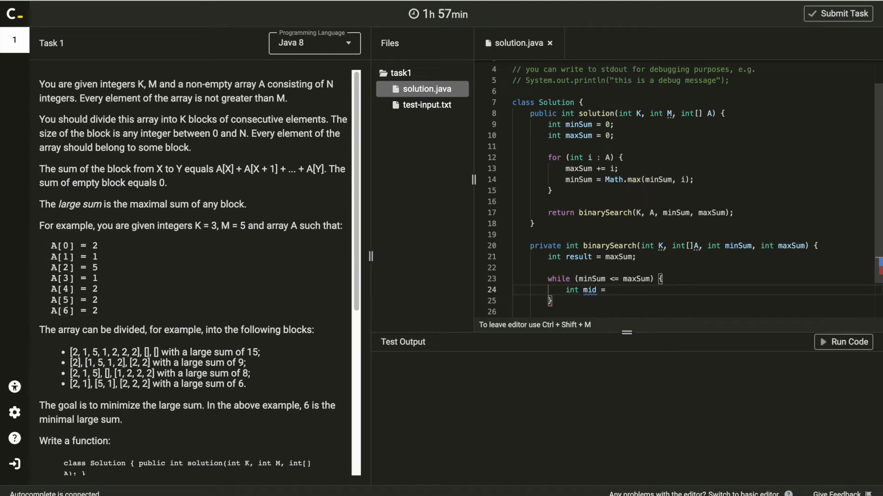
pyautogui.click(610, 290)
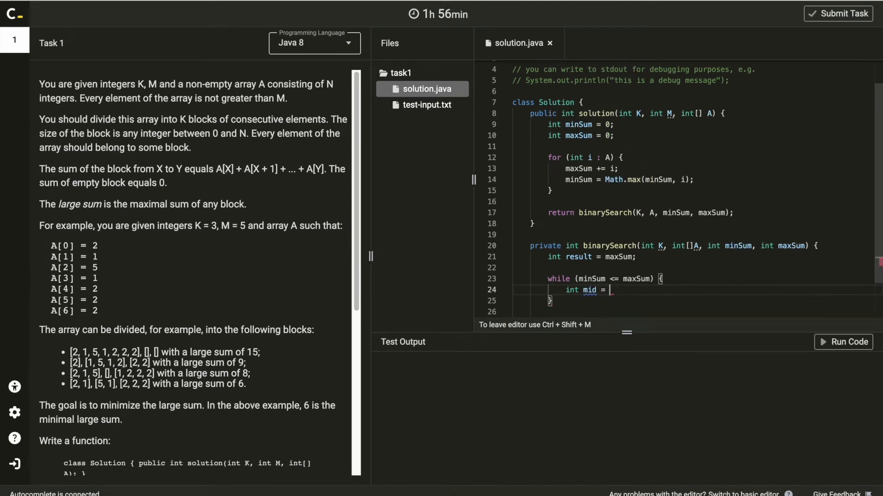
pyautogui.write('(minSum + maxSum) /')
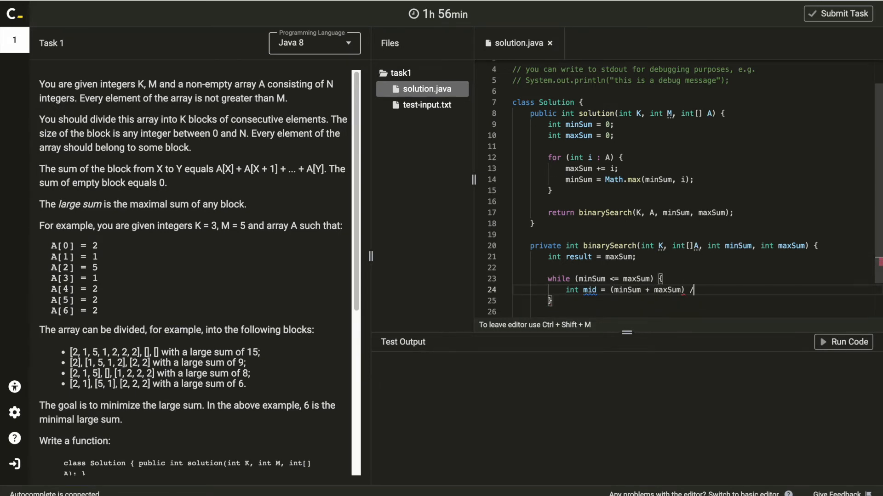
pyautogui.write('2;')
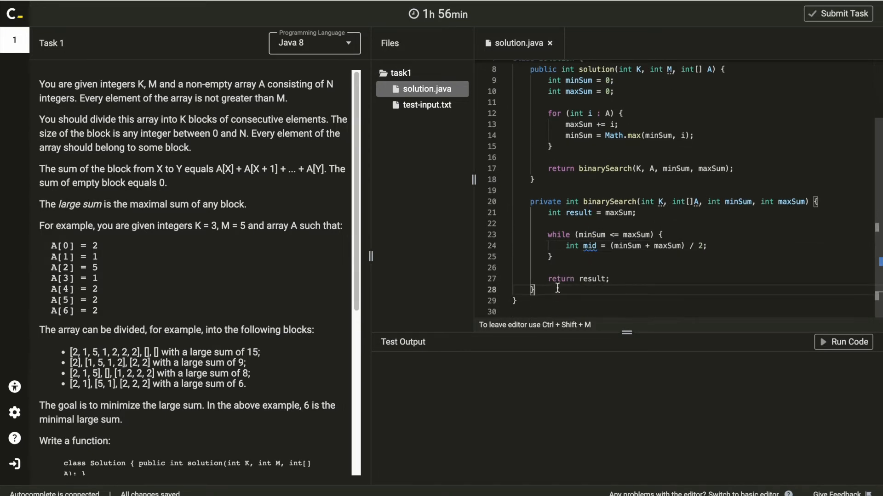
# Below binarySearch, declare private boolean isSplitValid(int mid, int K, int[] A) with an empty body
pyautogui.write('p')
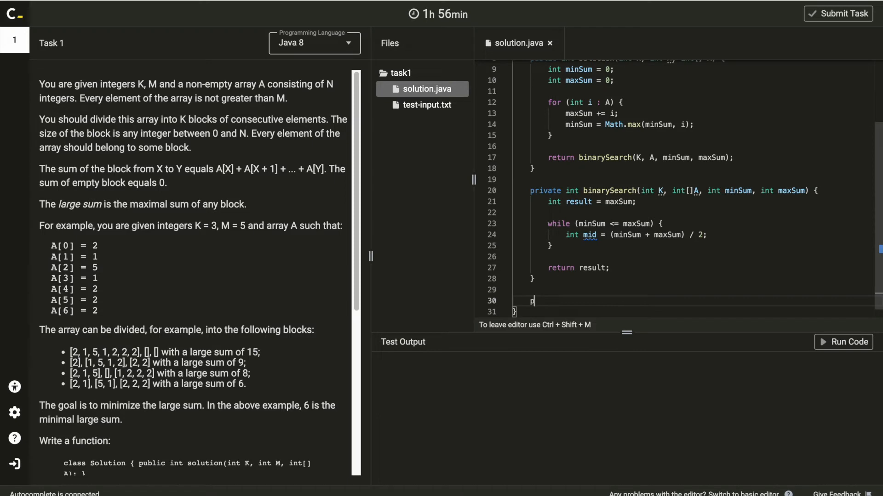
pyautogui.write('rivate boolean')
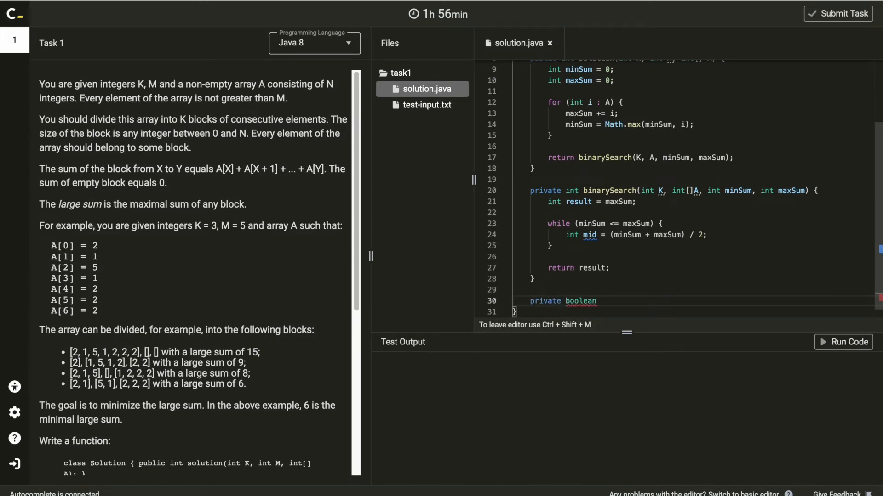
pyautogui.write('isSp')
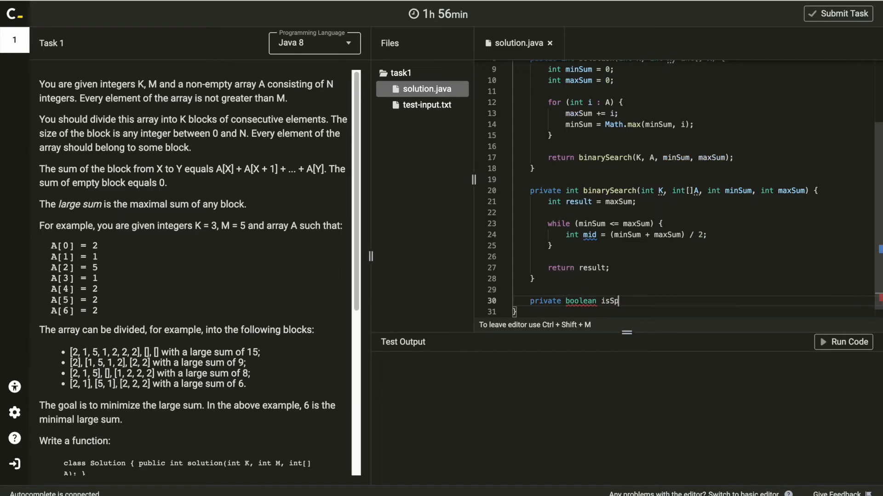
pyautogui.write('litValid()')
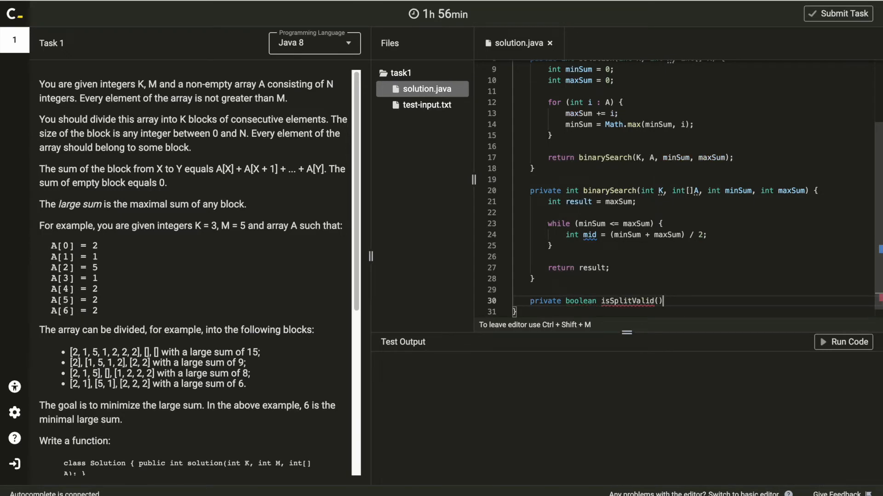
pyautogui.write('int mid, int K, int')
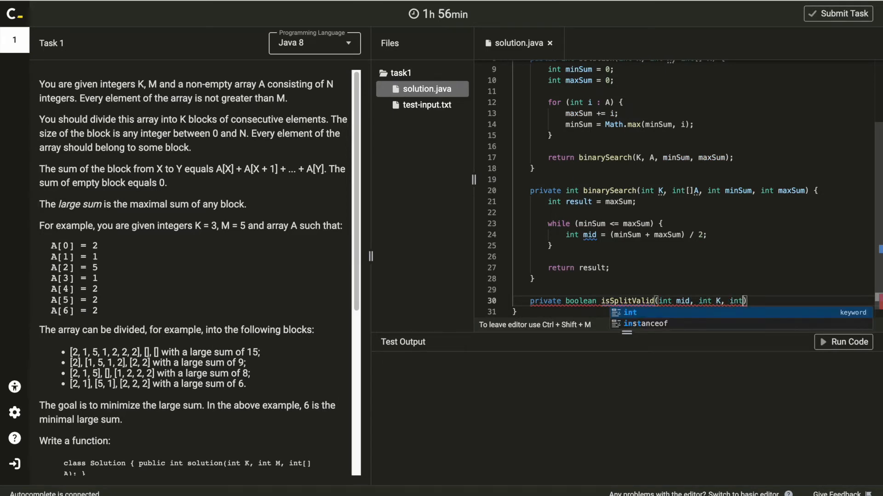
pyautogui.write('[]A')
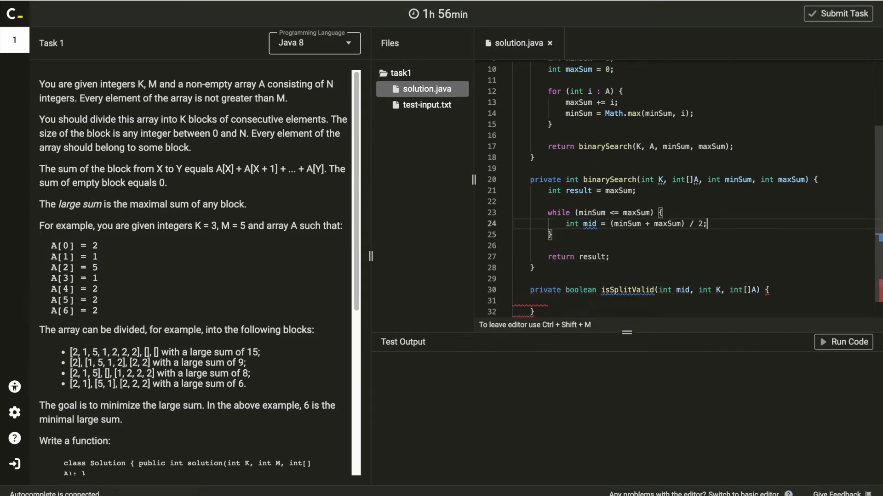
pyautogui.press('enter')
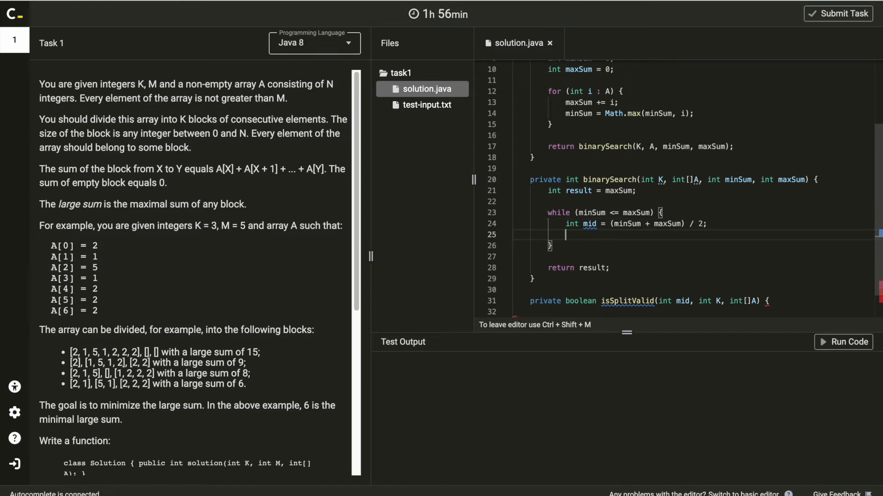
# Add if (isSplitValid(mid, K, A)) with '// find smaller mid' and '// find larger mid' branch comments
pyautogui.write('if')
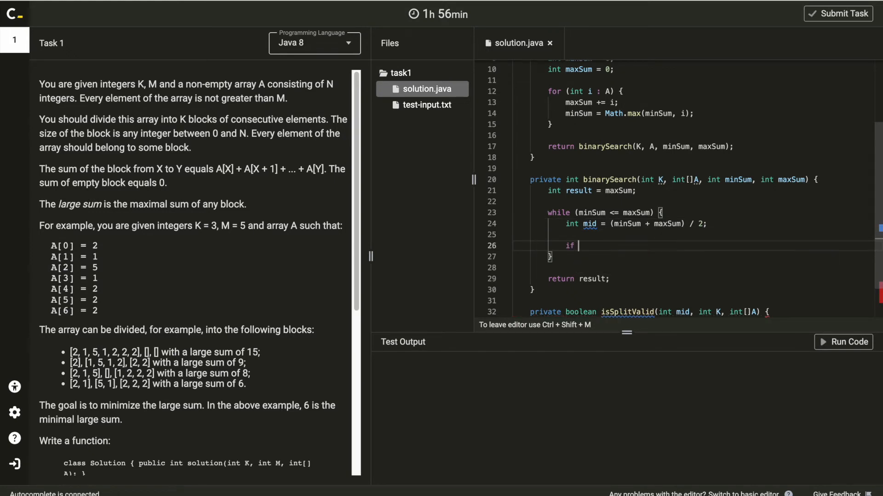
pyautogui.write('(isSplitValid(')
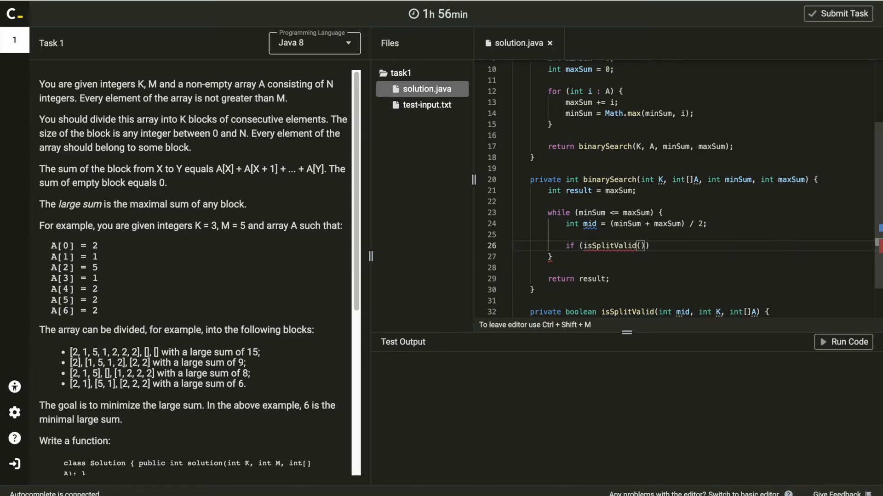
pyautogui.write('mid,')
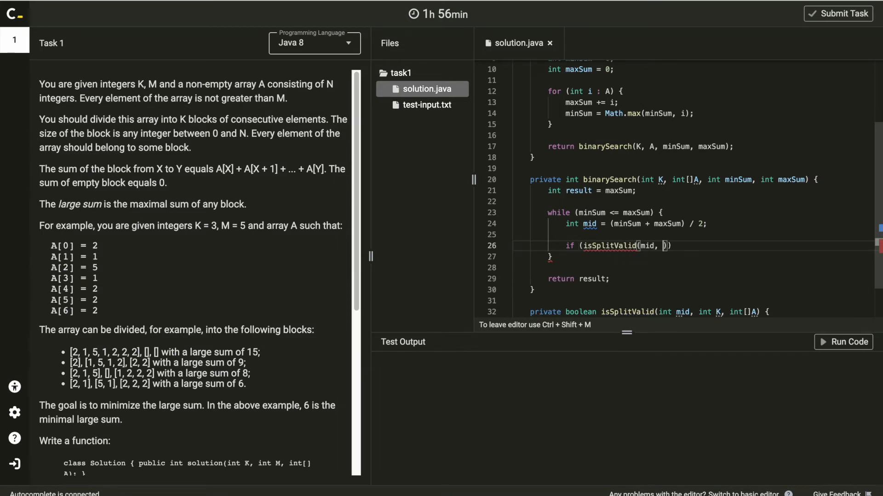
pyautogui.write('K, A')
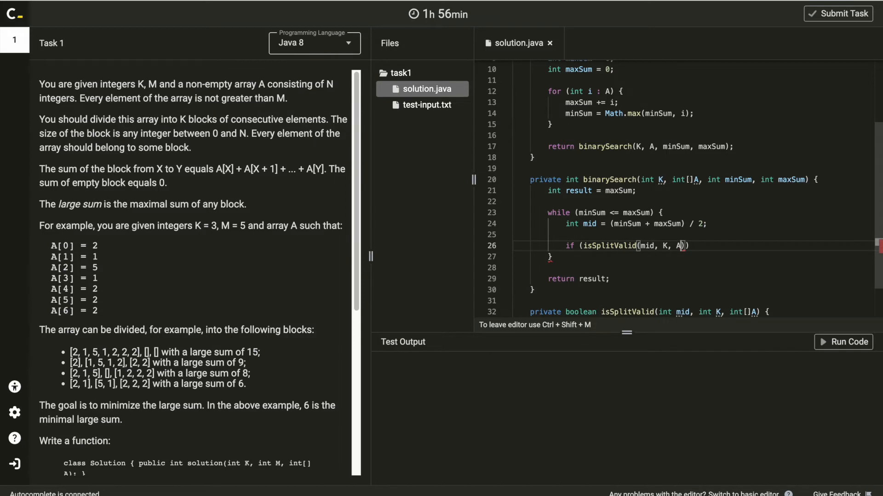
pyautogui.write('{')
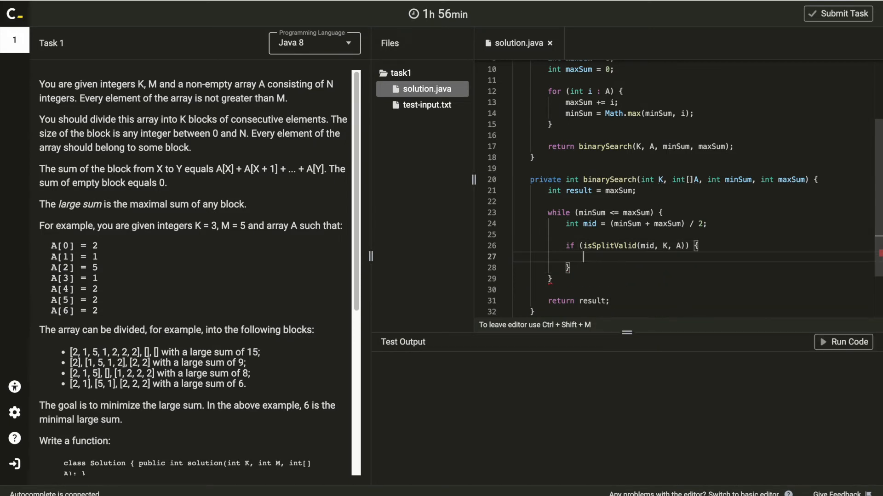
pyautogui.write('//')
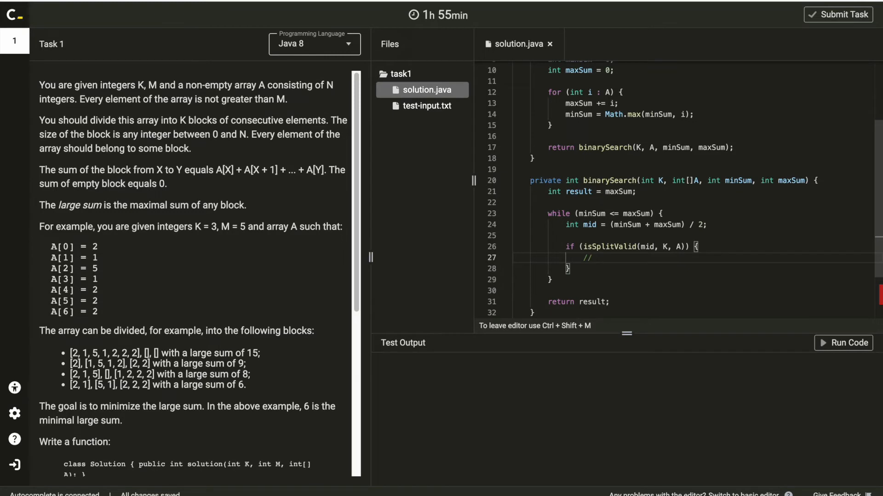
pyautogui.write('find smal')
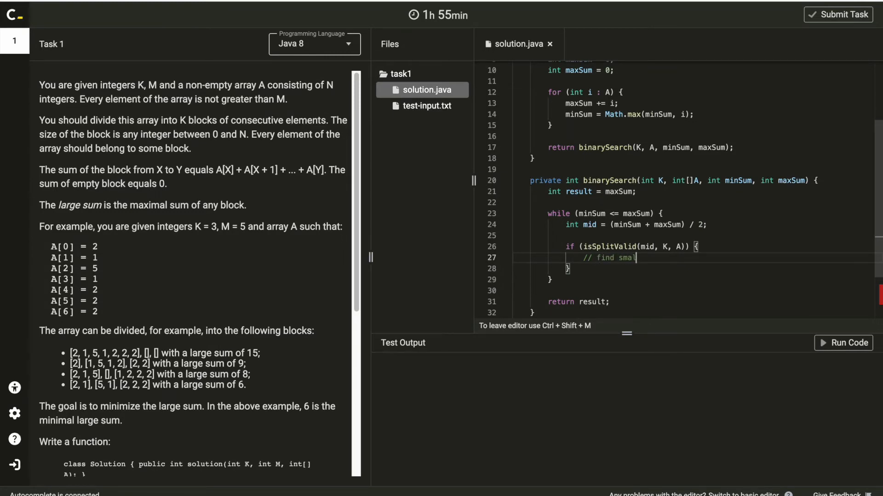
pyautogui.write('ler mid')
pyautogui.click(694, 269)
pyautogui.write(' else {')
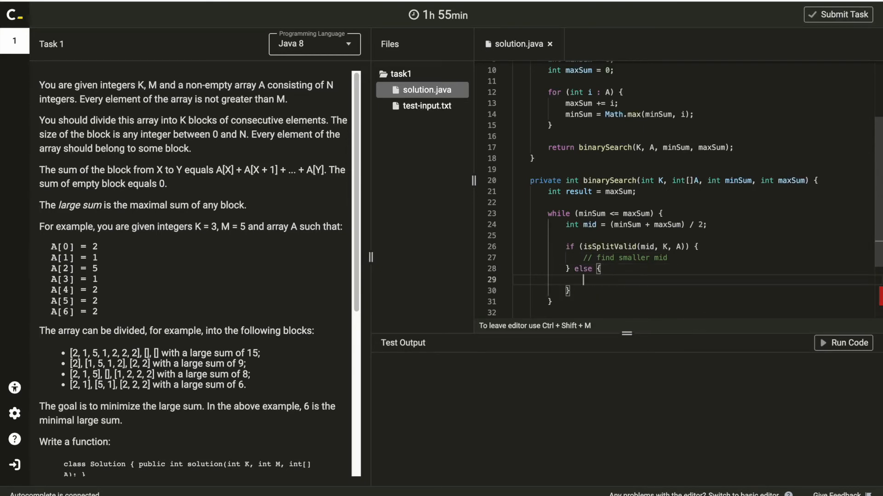
pyautogui.write('// find l')
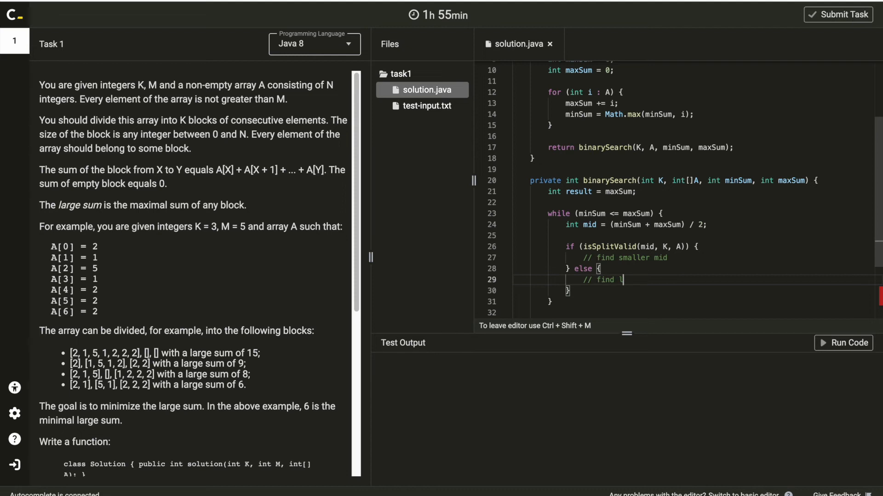
pyautogui.write('arger mid')
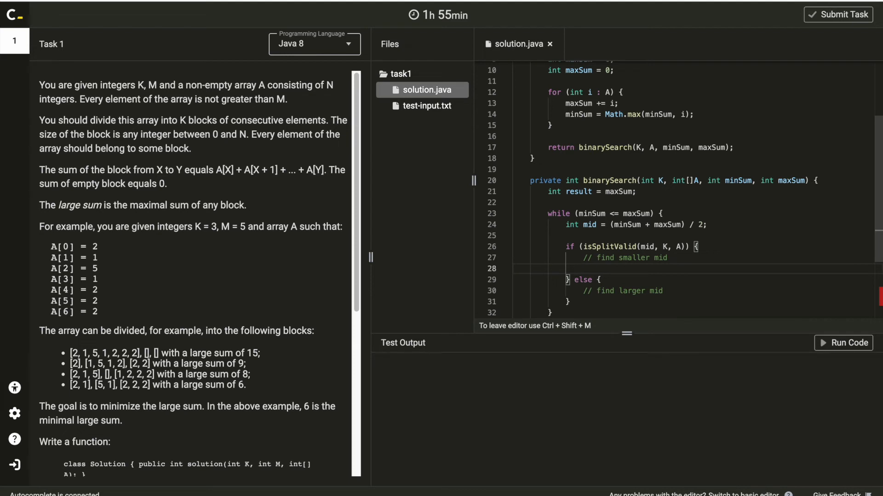
# Set maxSum = mid - 1 in the valid branch and minSum = mid + 1 otherwise
pyautogui.write('maxSum =')
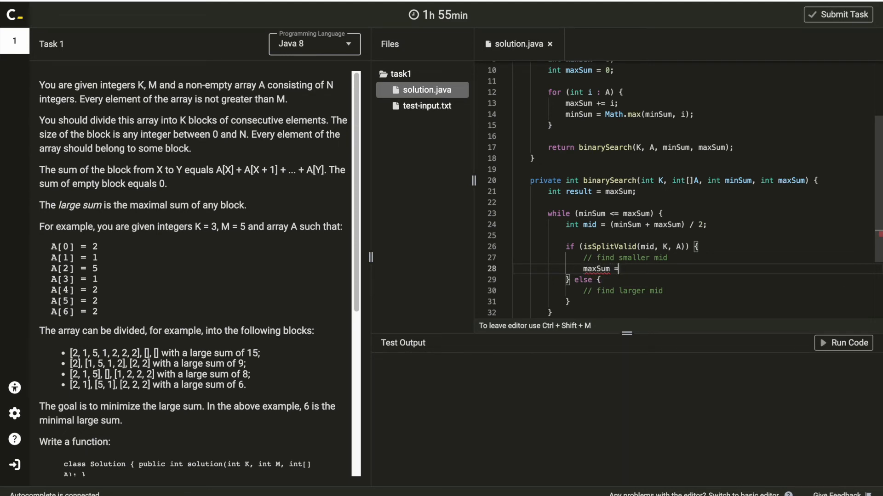
pyautogui.write('mid - 1;')
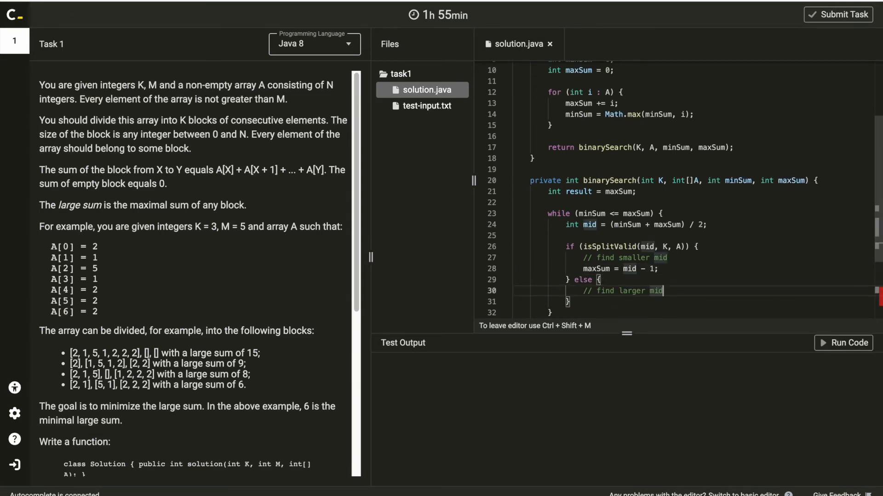
pyautogui.write('minSum = mi')
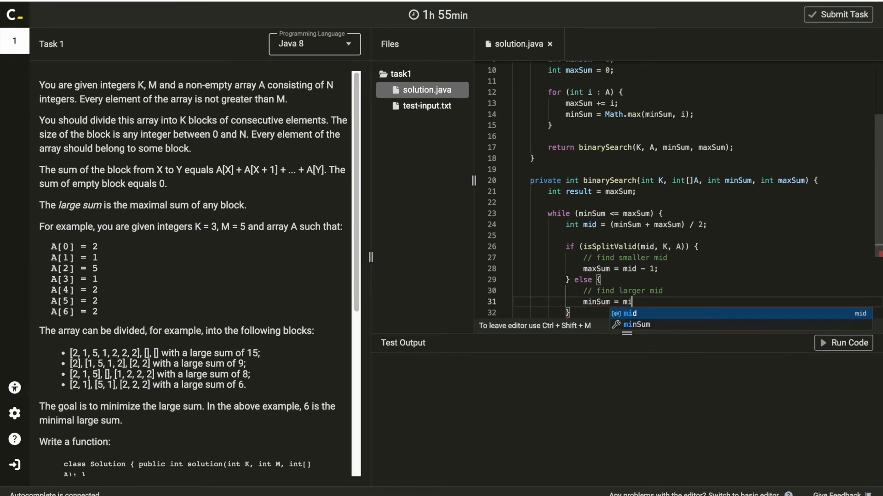
pyautogui.write('d + 1;')
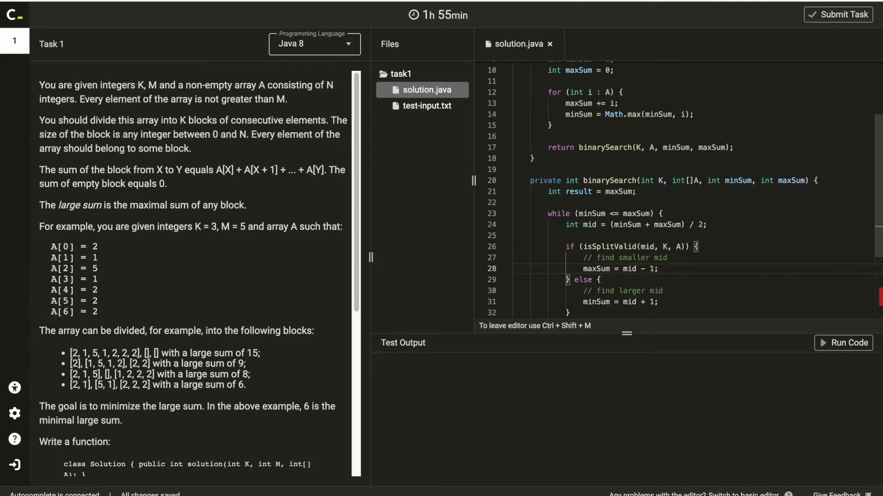
# Store result = mid; in the valid branch and add braces for the isSplitValid body
pyautogui.scroll(-3)
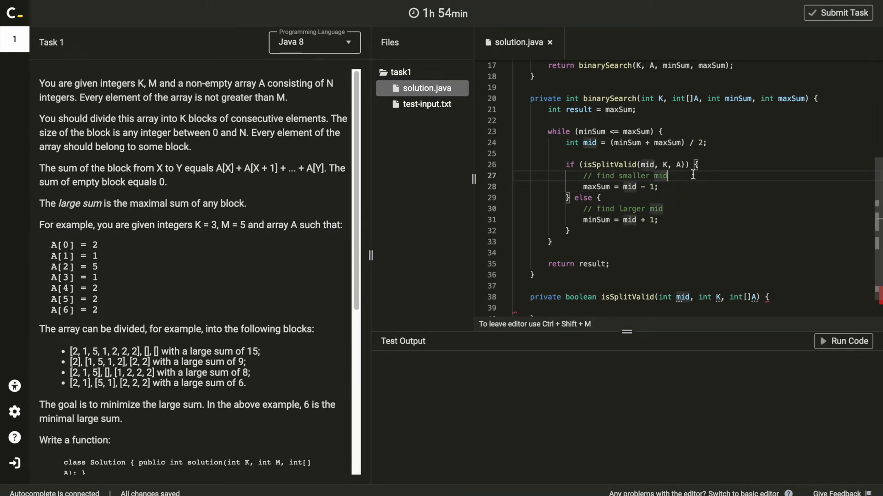
pyautogui.write('result = mid;')
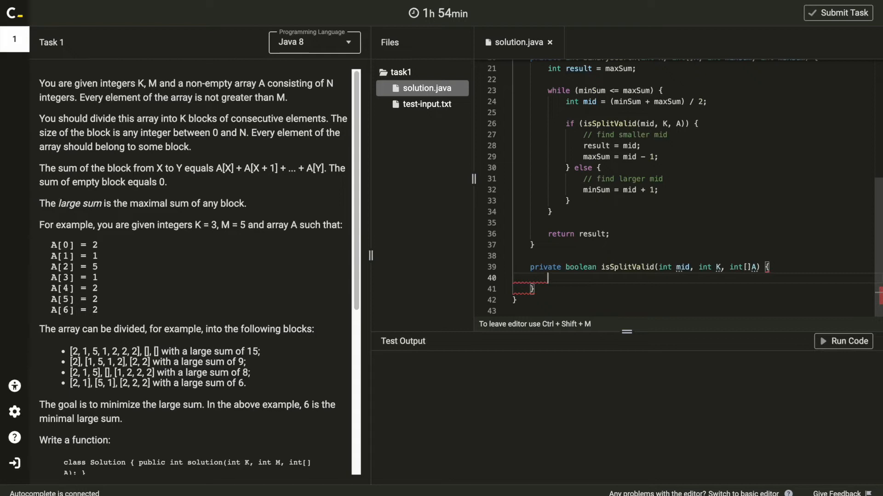
# Declare int sum = 0; and int splits = 0; inside isSplitValid
pyautogui.write('int s')
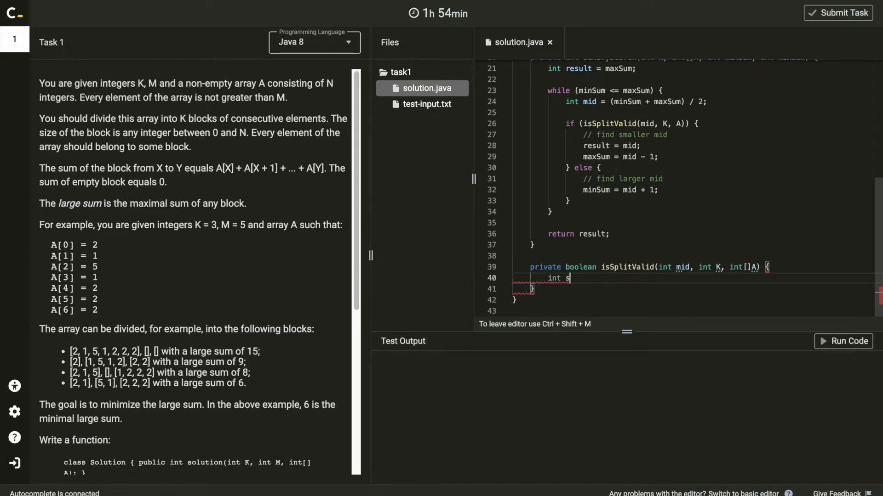
pyautogui.write('um = 0;')
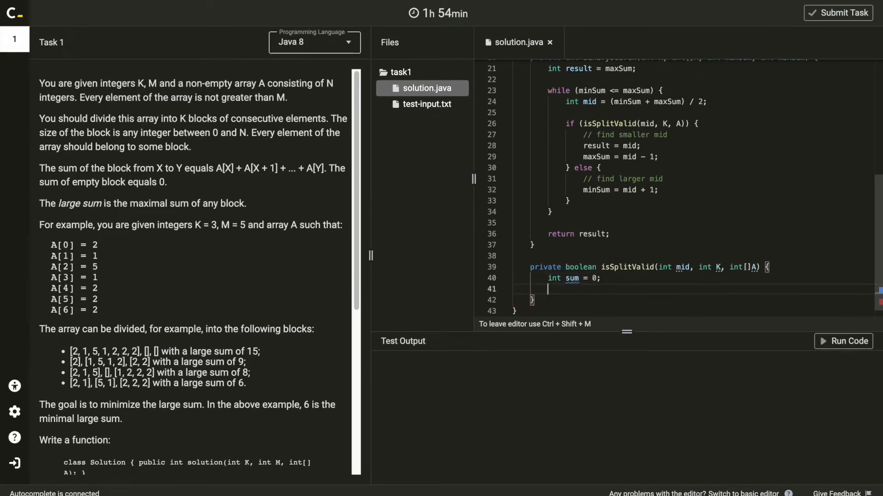
pyautogui.write('int')
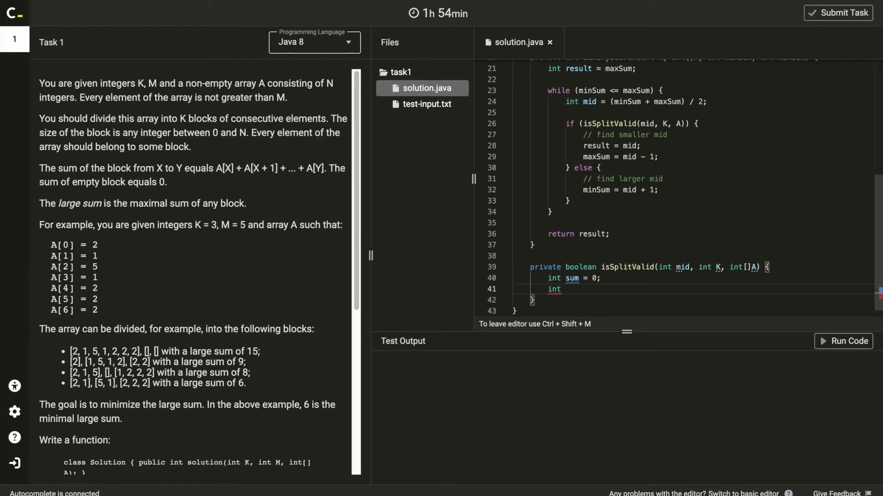
pyautogui.write('split')
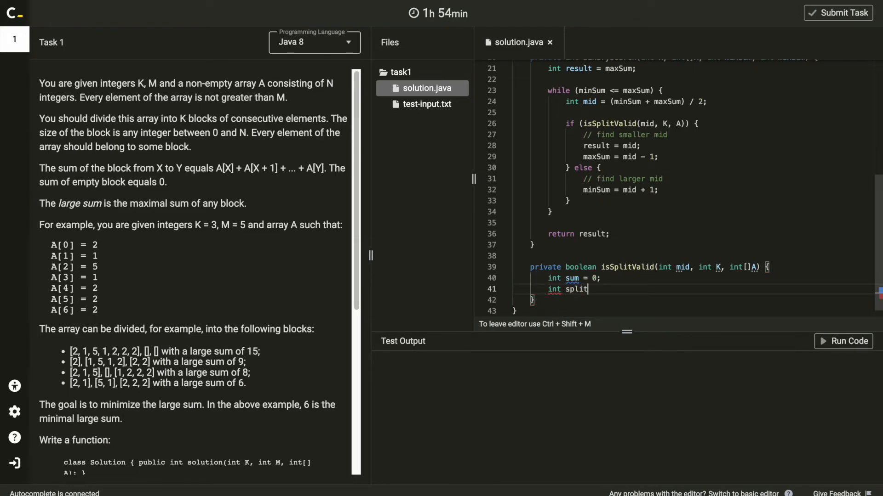
pyautogui.write('s = 0')
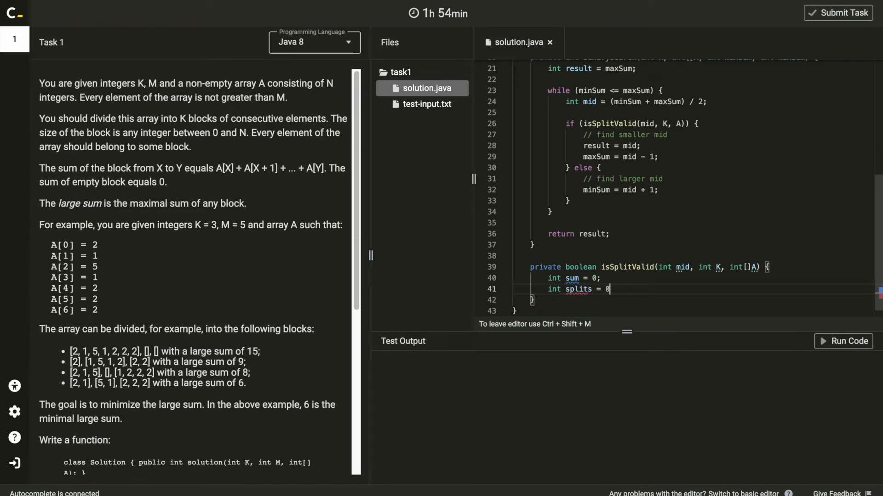
pyautogui.press('Enter')
pyautogui.write('for (')
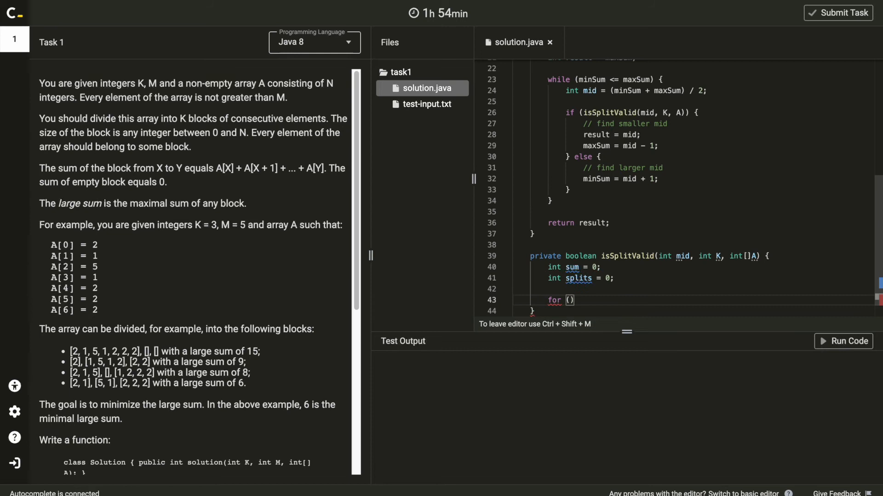
# Loop over each int i in A, adding i to sum while sum + i <= mid
pyautogui.write('int')
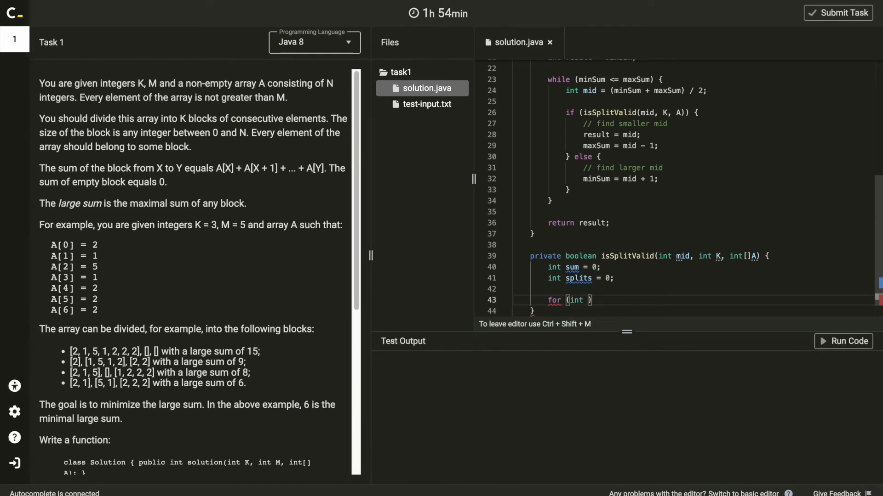
pyautogui.write('i *')
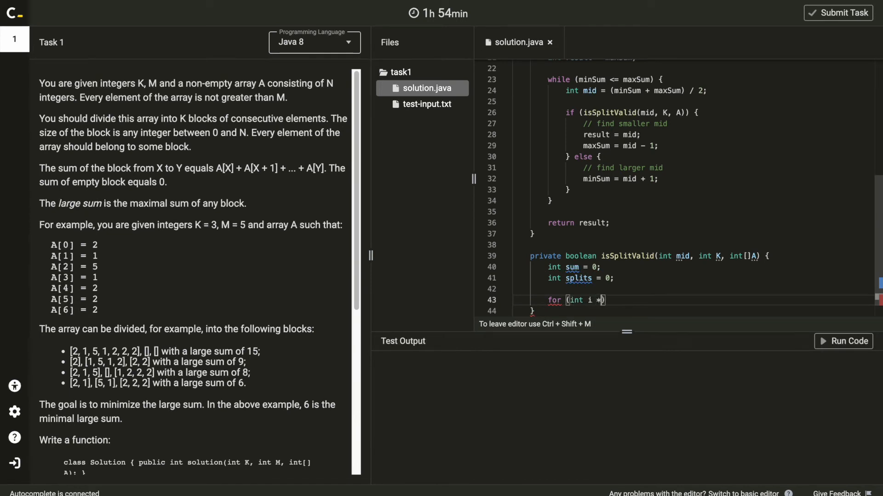
pyautogui.write(': A)')
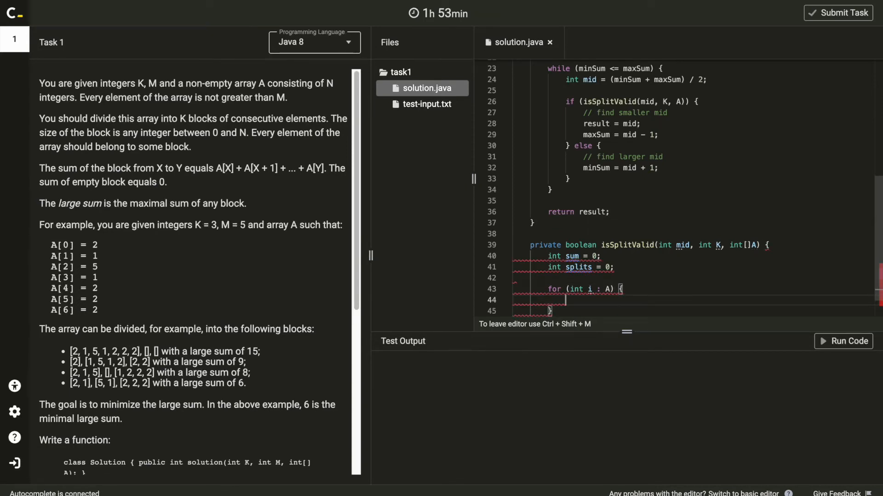
pyautogui.write('if ()')
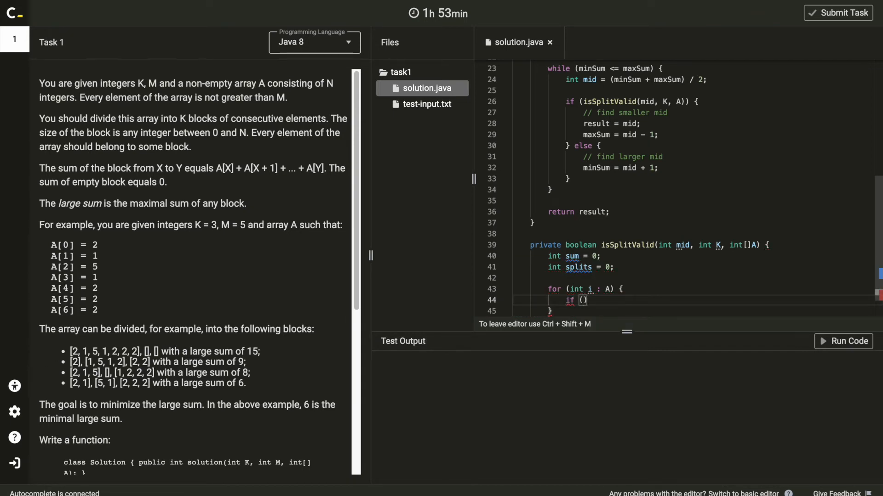
pyautogui.write('sum')
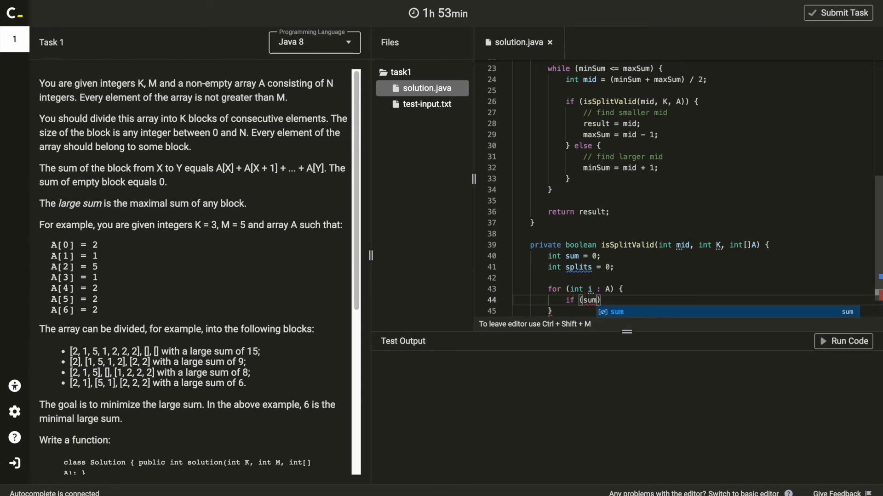
pyautogui.write('+ i')
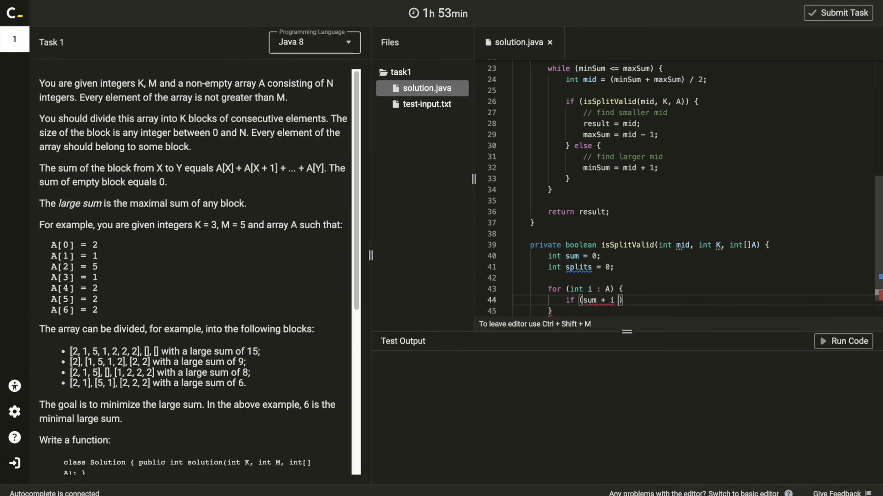
pyautogui.write('<= mid')
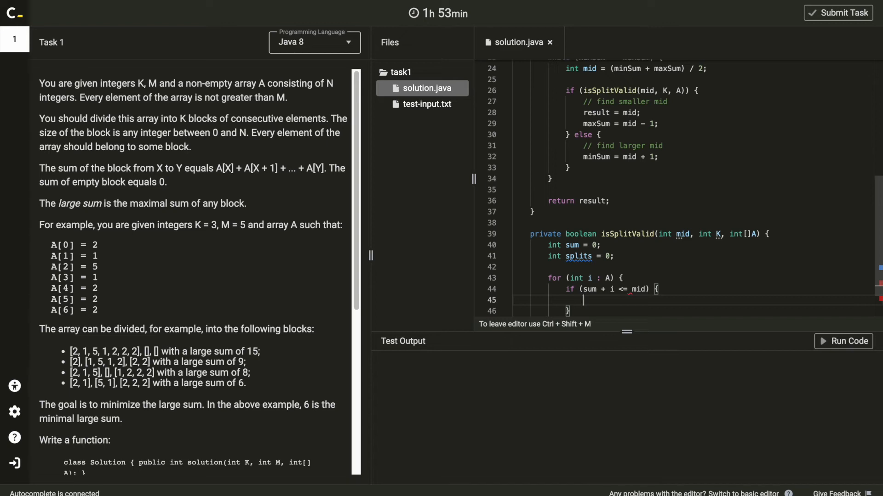
pyautogui.write('sum += i;')
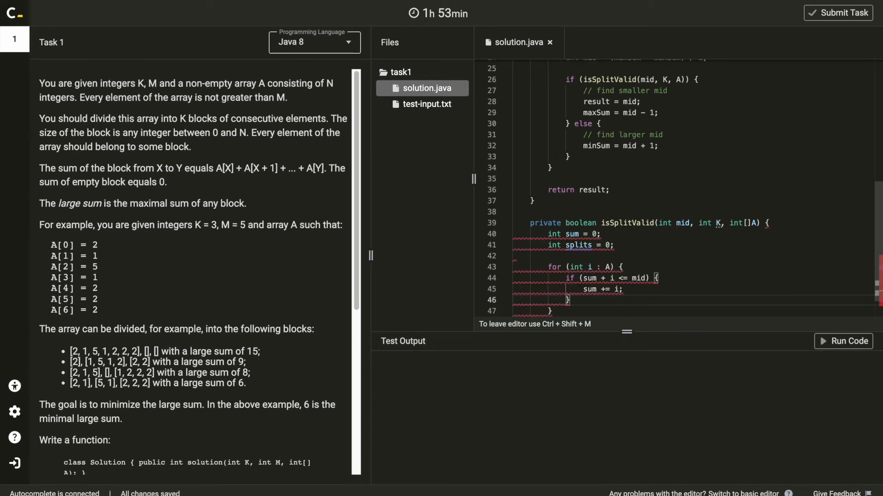
# Otherwise reset sum = i and increment splits; finally return splits < K
pyautogui.write('} else {')
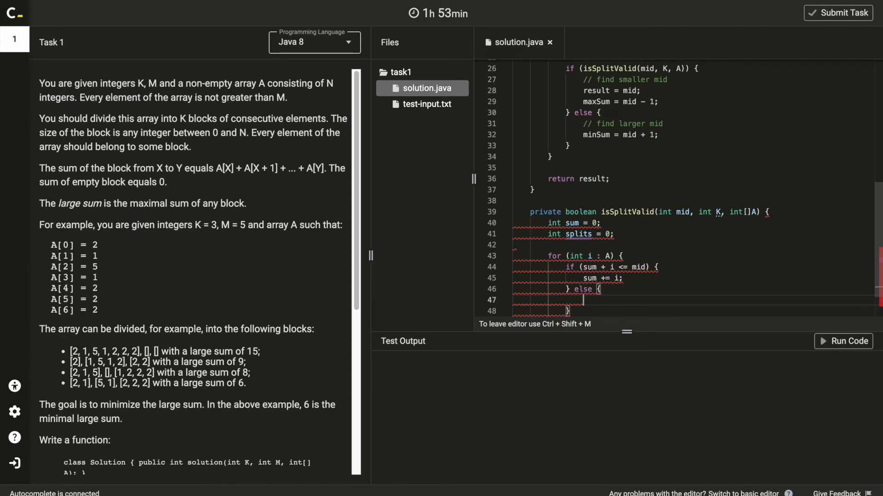
pyautogui.write('s')
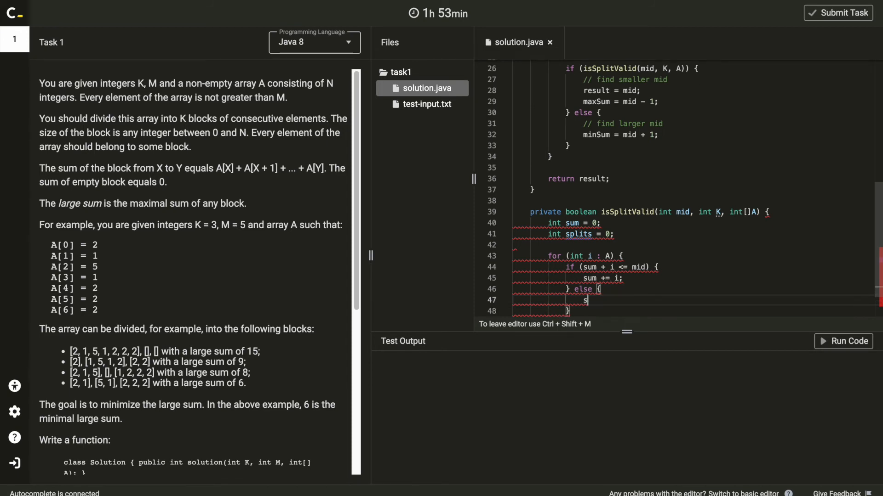
pyautogui.write('um = i;')
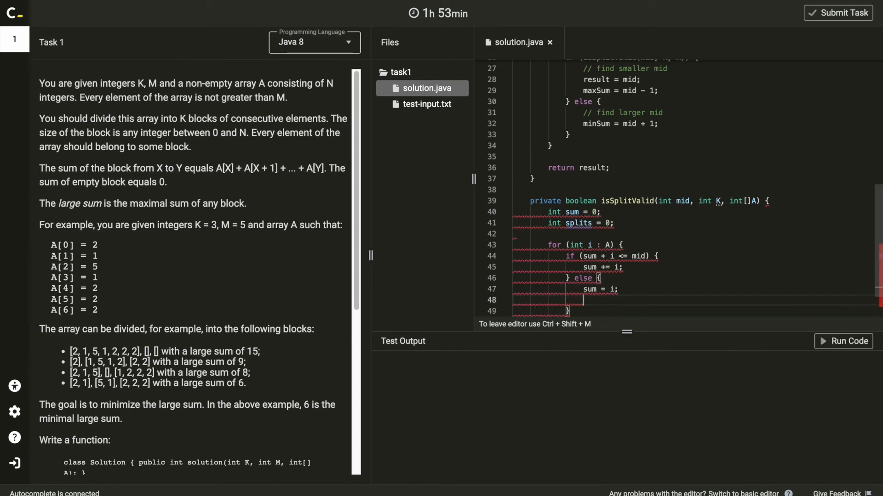
pyautogui.write('splits')
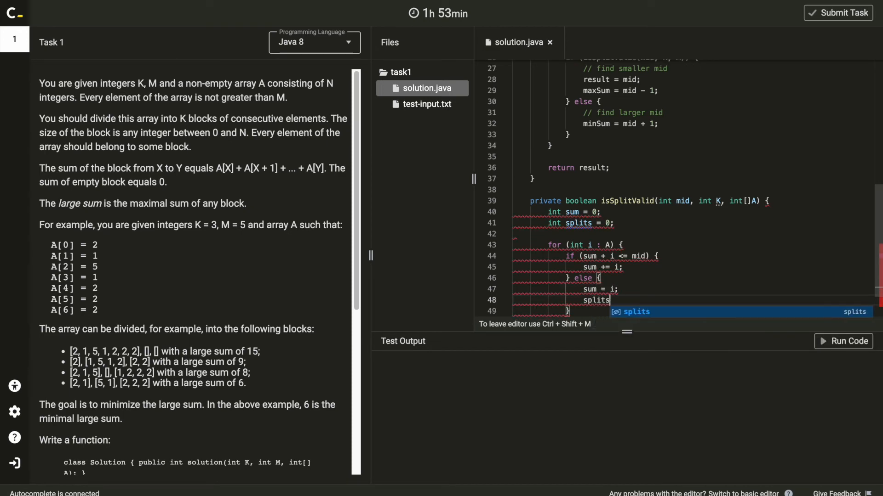
pyautogui.press('Escape')
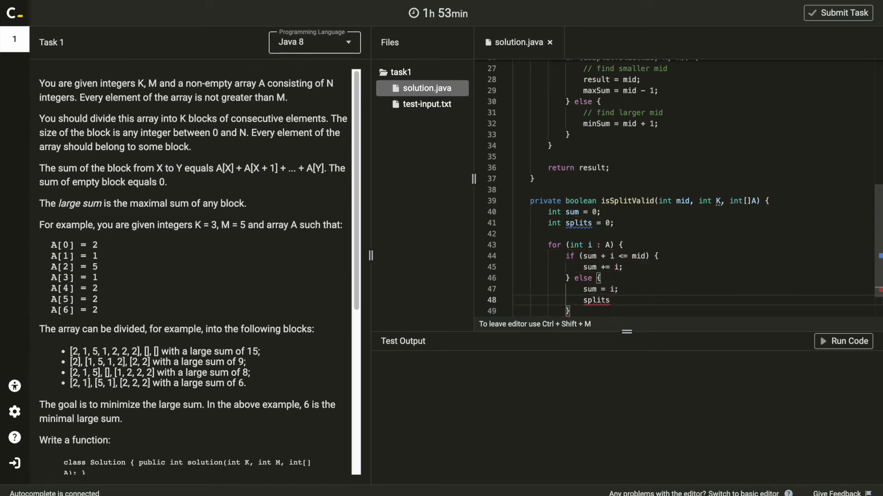
pyautogui.write('+= 1;')
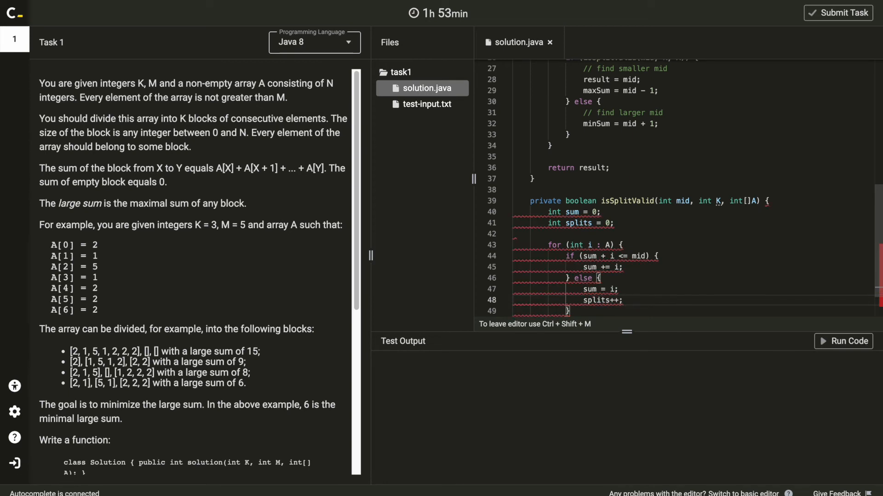
pyautogui.scroll(-3)
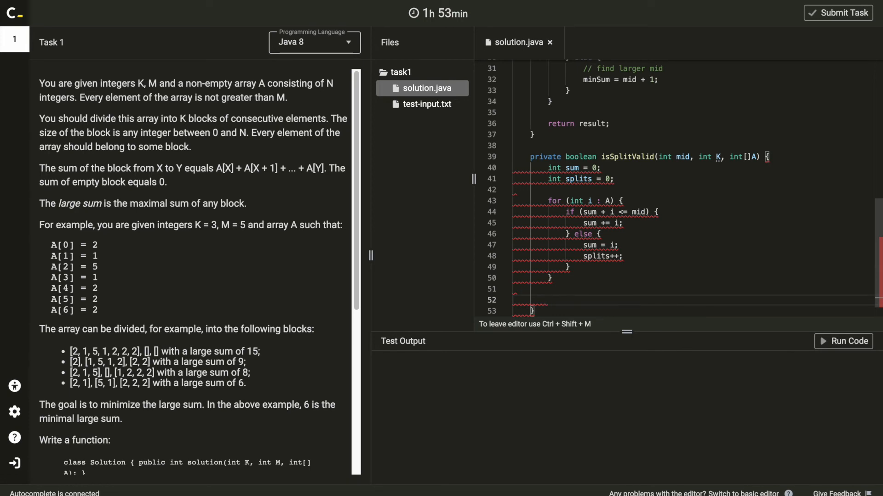
pyautogui.write('return split')
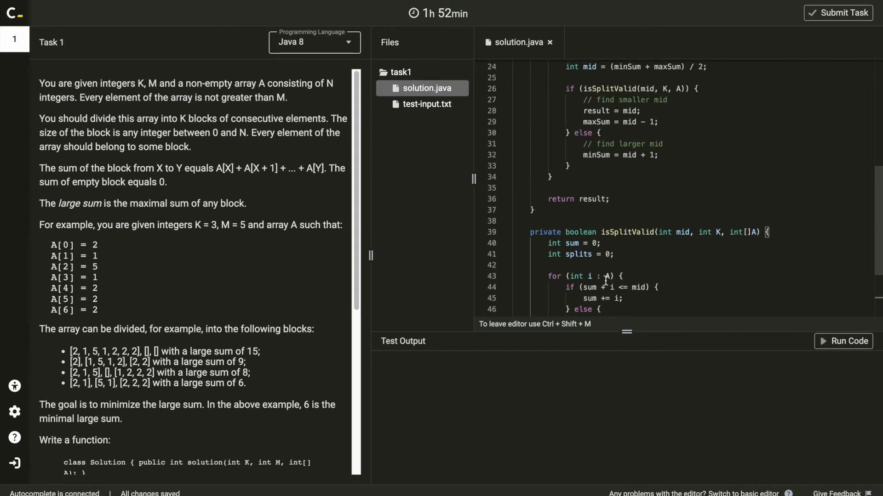
pyautogui.scroll(-3)
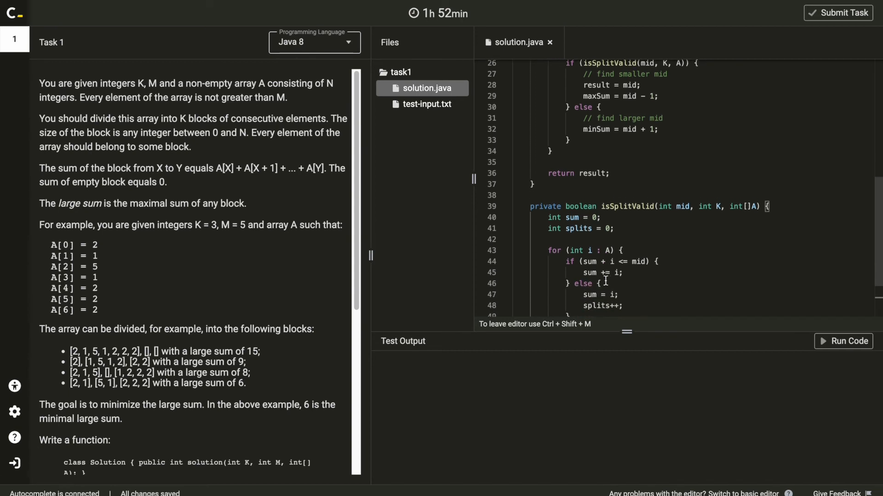
pyautogui.scroll(-3)
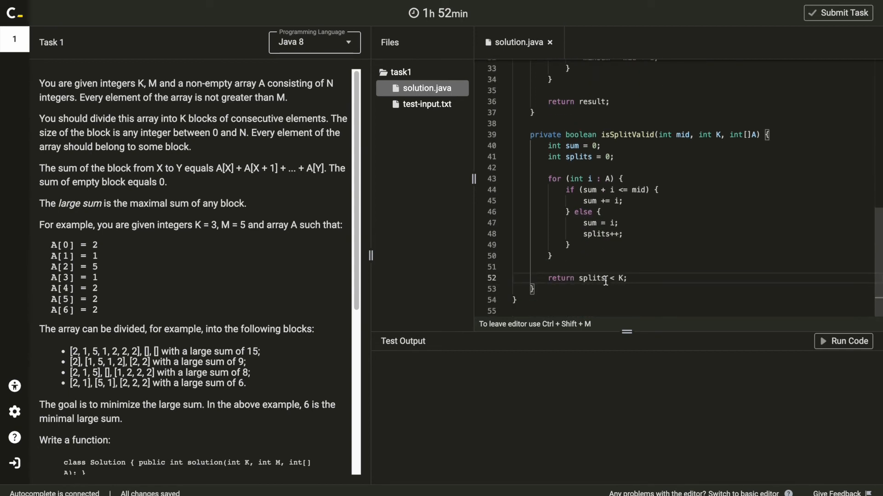
# Run the code on the example test (3, 5, [2, 1, 5, 1, 2, 2, 2]) and confirm it passes
pyautogui.click(848, 341)
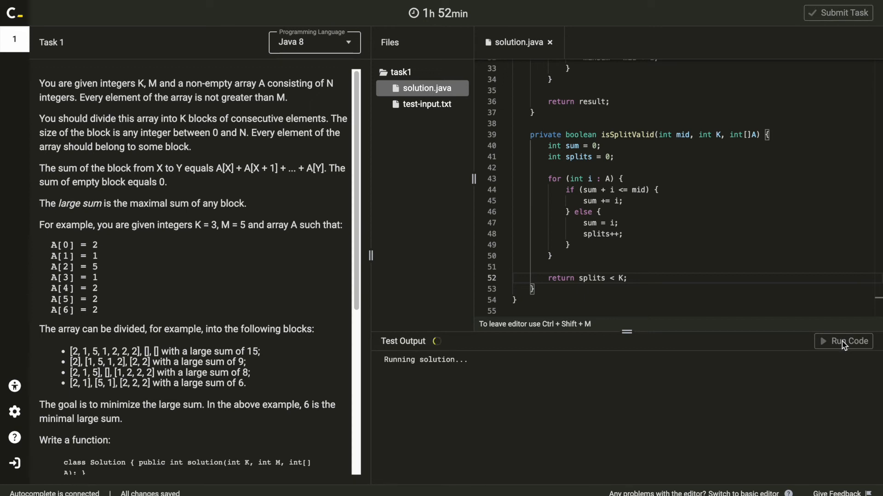
pyautogui.click(847, 342)
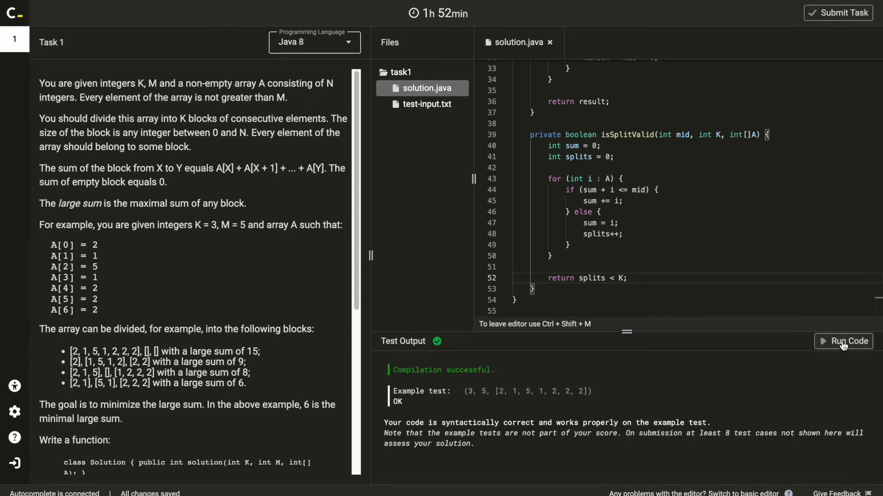
pyautogui.moveTo(773, 376)
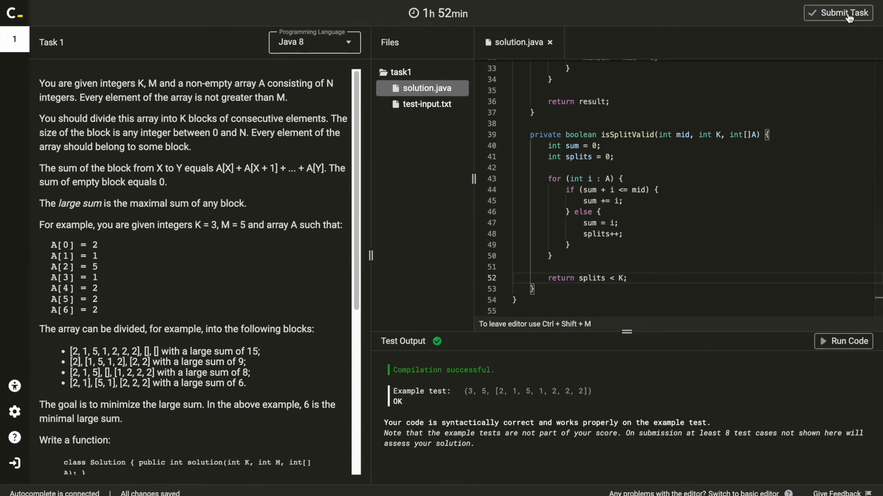
# Submit the MinMaxDivision task and review the 100% score report
pyautogui.click(843, 13)
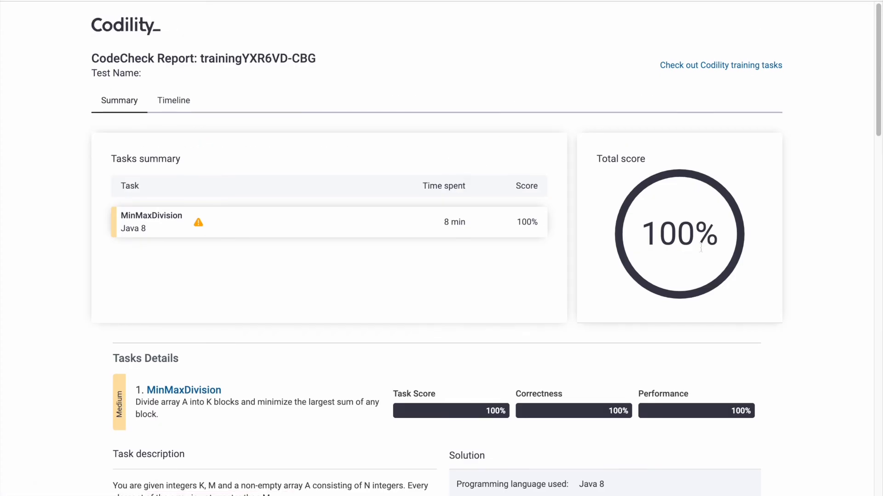
pyautogui.moveTo(726, 261)
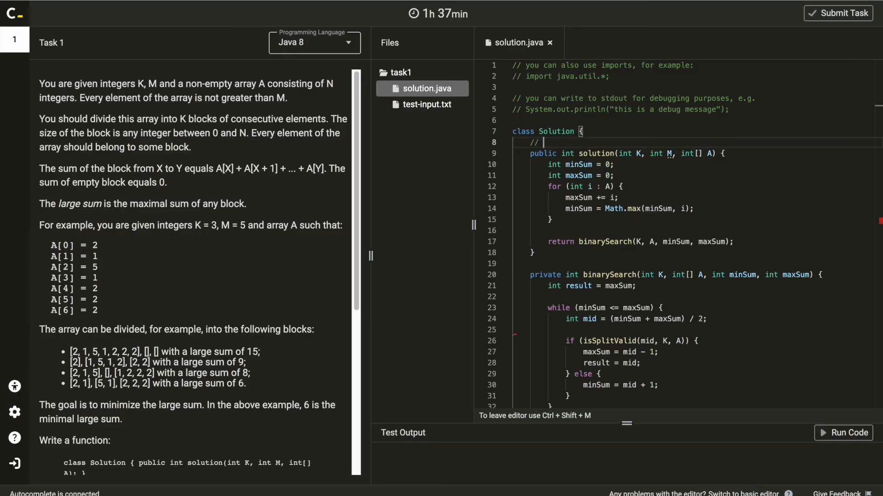
# Type '// space comp -> O(1)' and '// time comp. ->' above solution(), then scroll down
pyautogui.write('space comp -> O(1')
pyautogui.write('/')
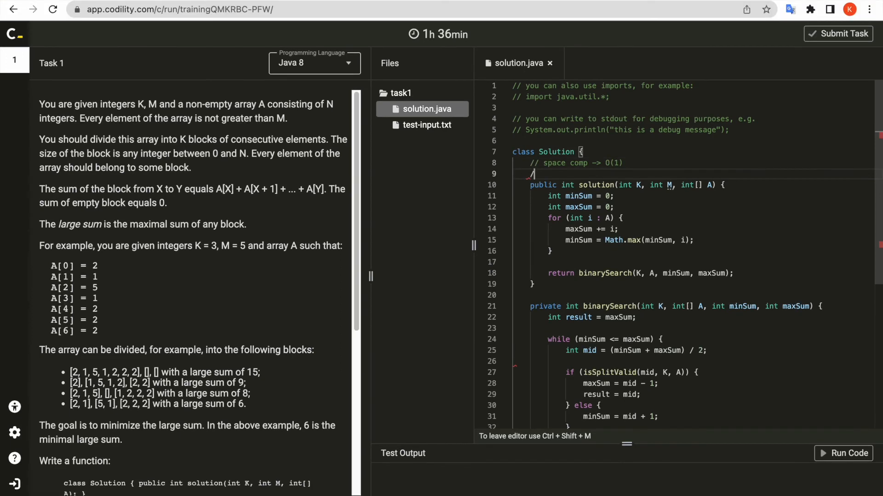
pyautogui.write('time comp. ->')
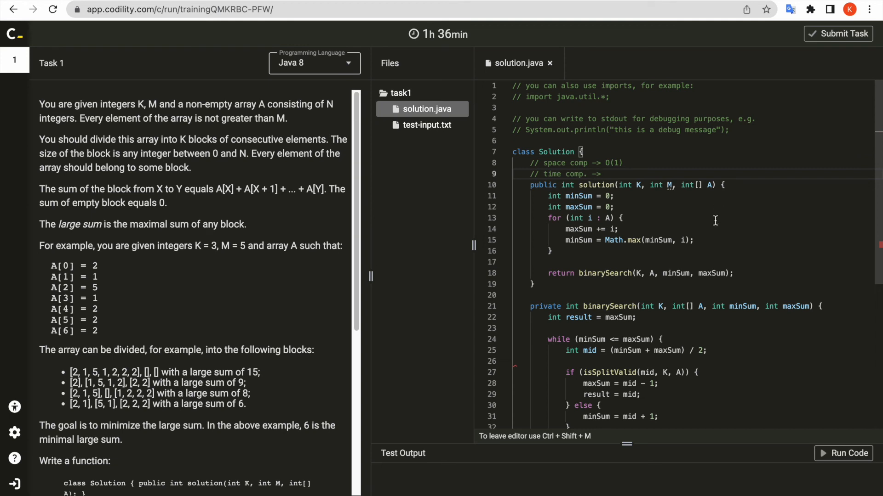
pyautogui.scroll(-3)
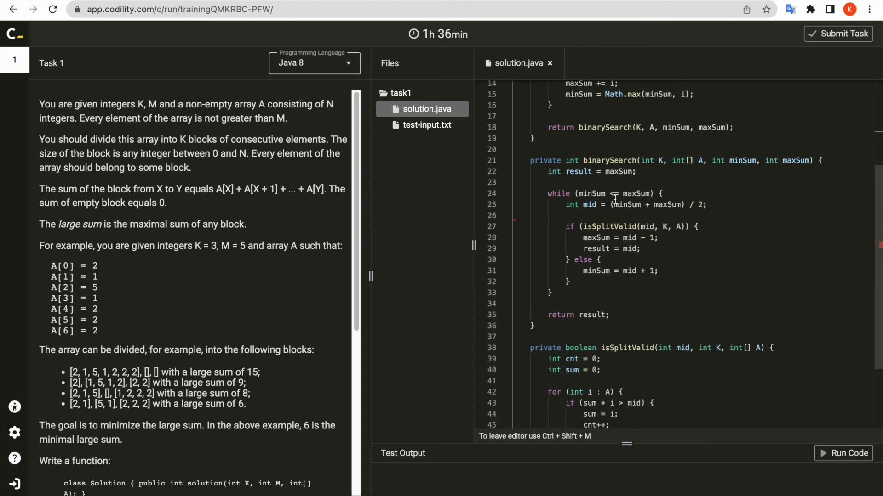
pyautogui.scroll(-3)
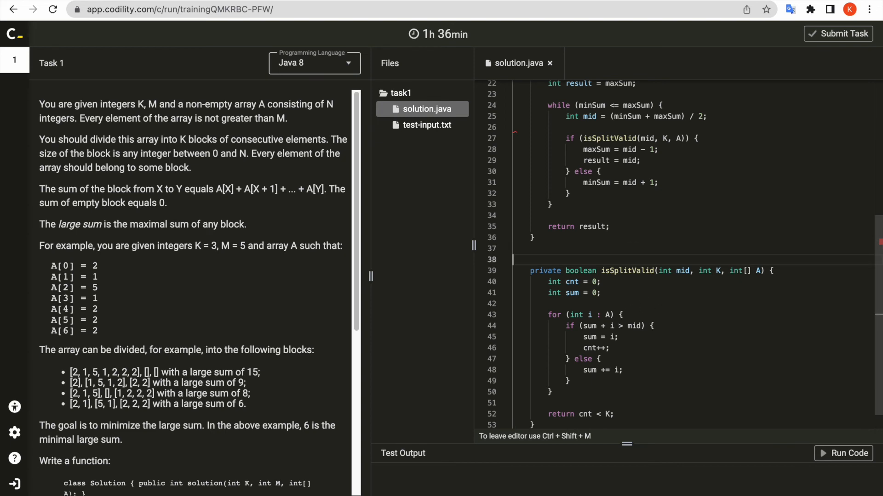
# Type '// O(N)' above the isSplitValid helper
pyautogui.write('//')
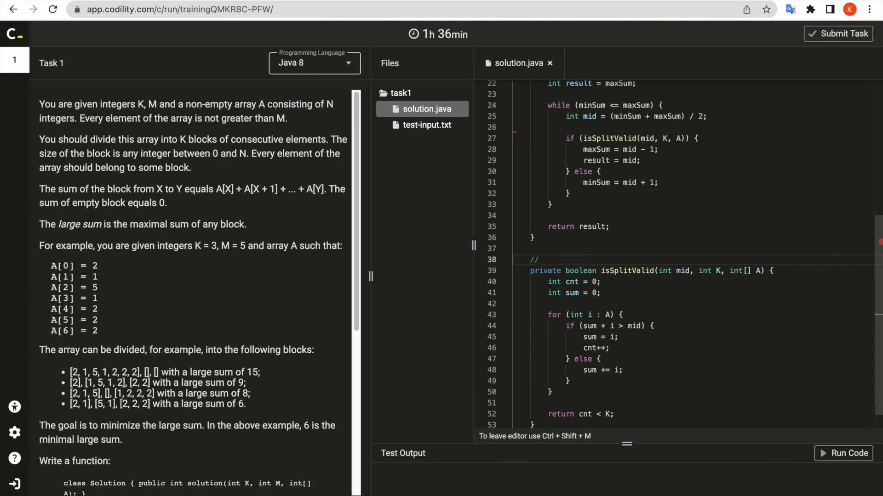
pyautogui.write('0')
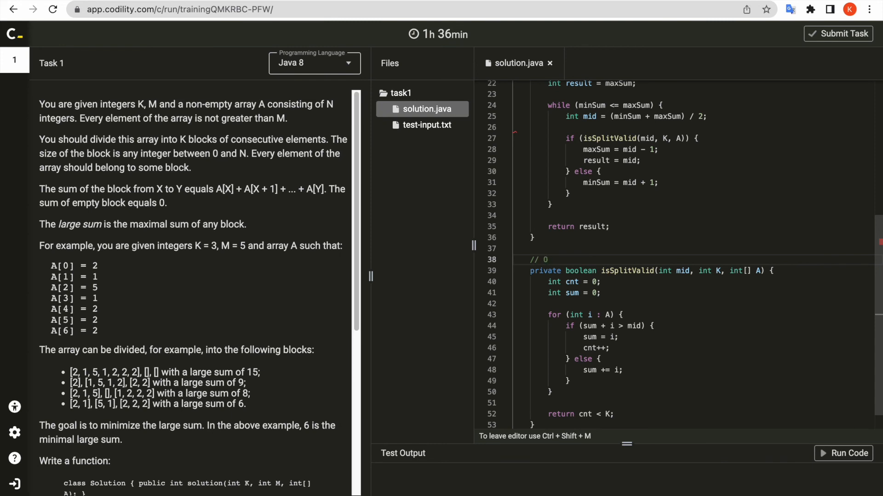
pyautogui.write('()')
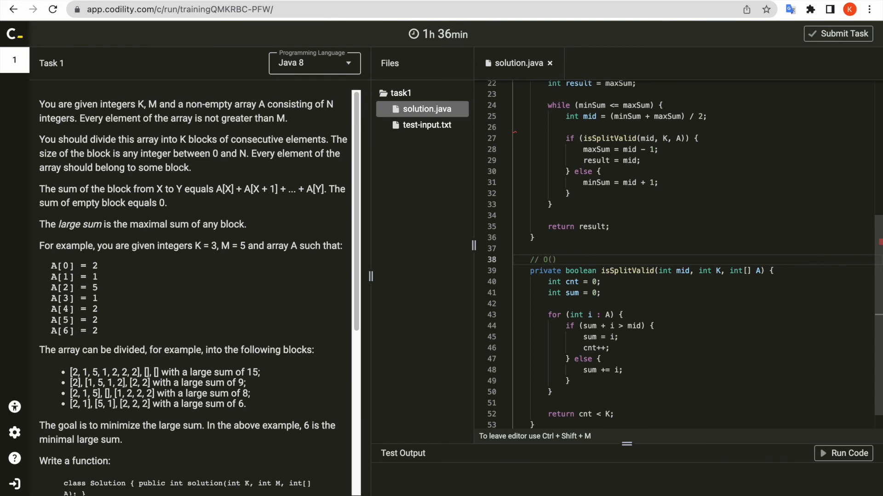
pyautogui.write('N')
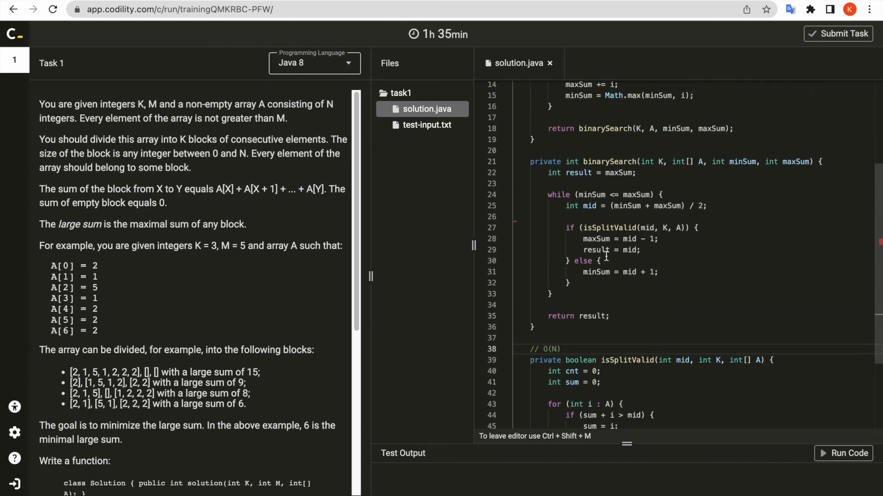
pyautogui.moveTo(601, 228)
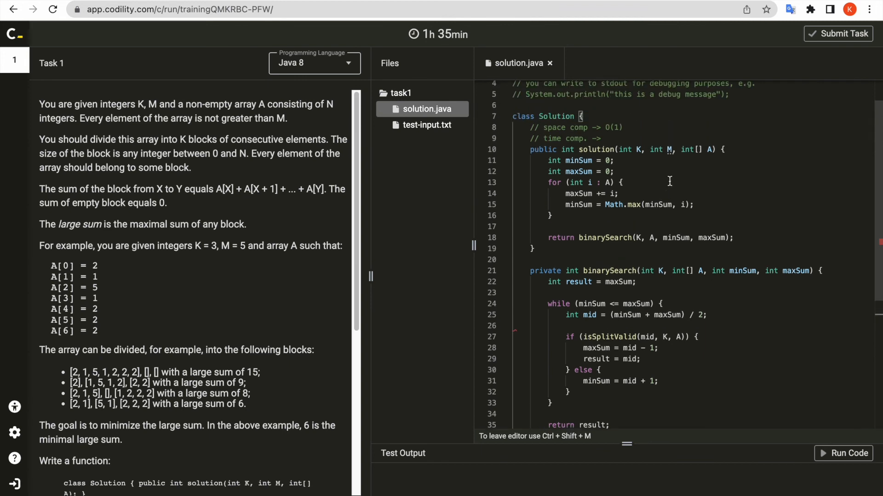
pyautogui.moveTo(648, 142)
pyautogui.write('// M')
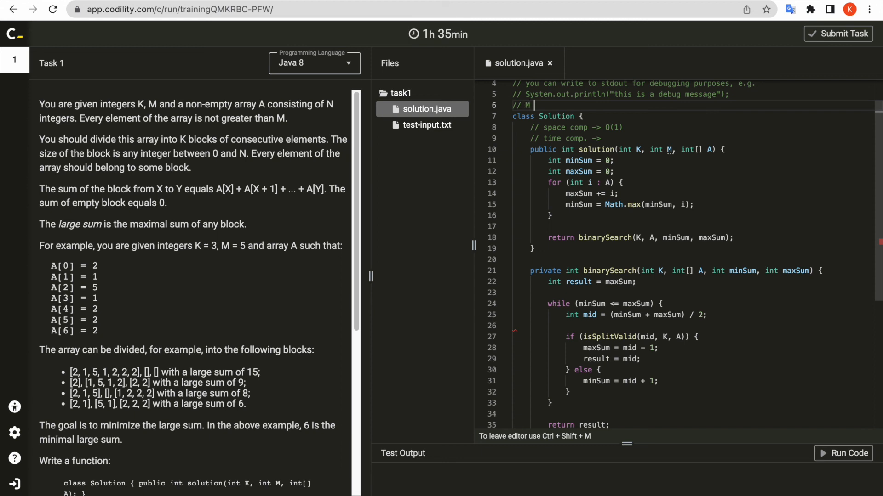
# Type '// elements of array is not bigger than M' above the Solution class
pyautogui.write('e')
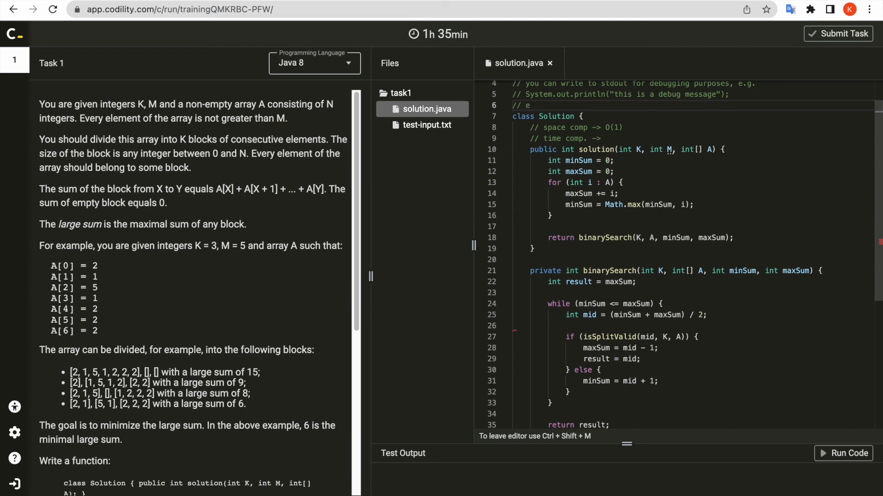
pyautogui.write('lement')
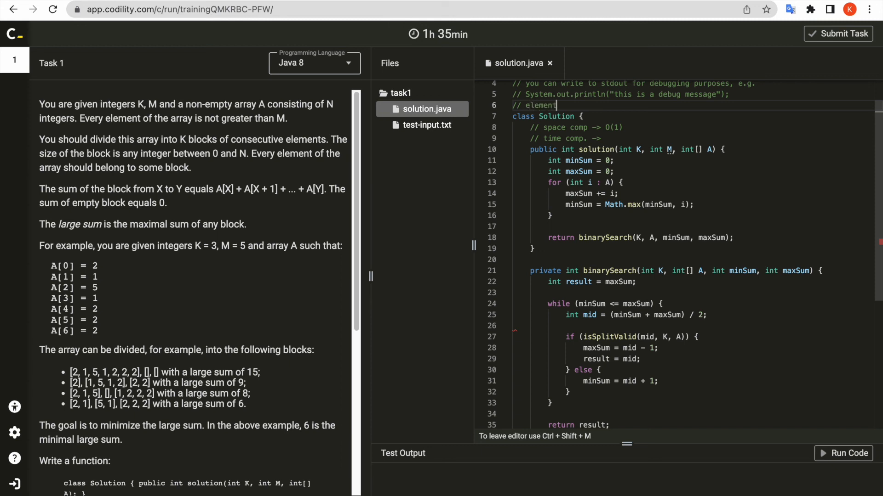
pyautogui.write('s of array is not bigger th')
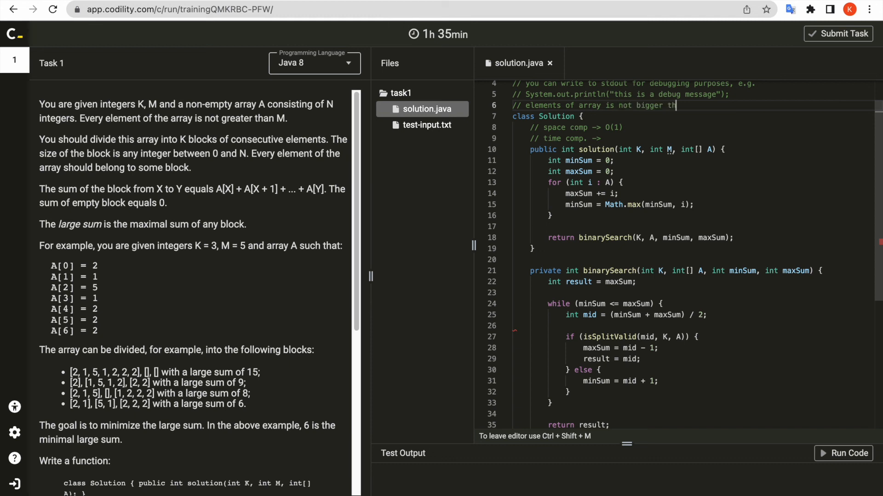
pyautogui.write('an M')
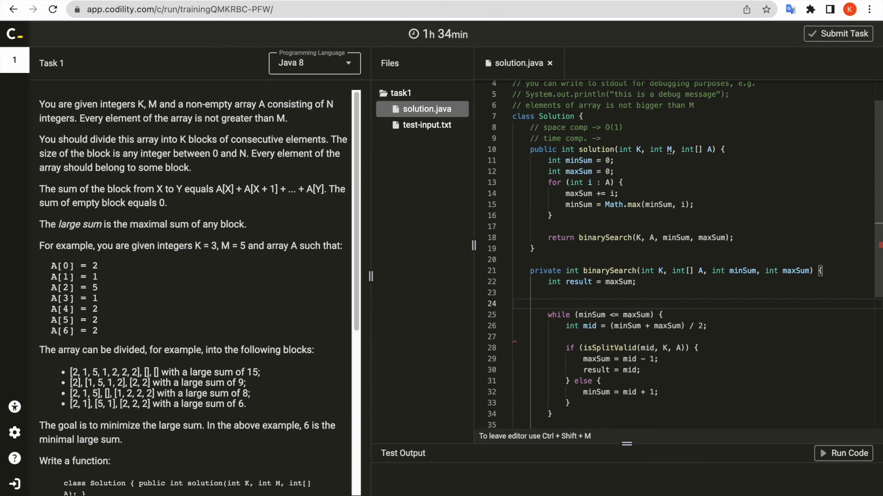
# Comment the binary search while loop with '// O(log(N+M))'
pyautogui.write('// 0')
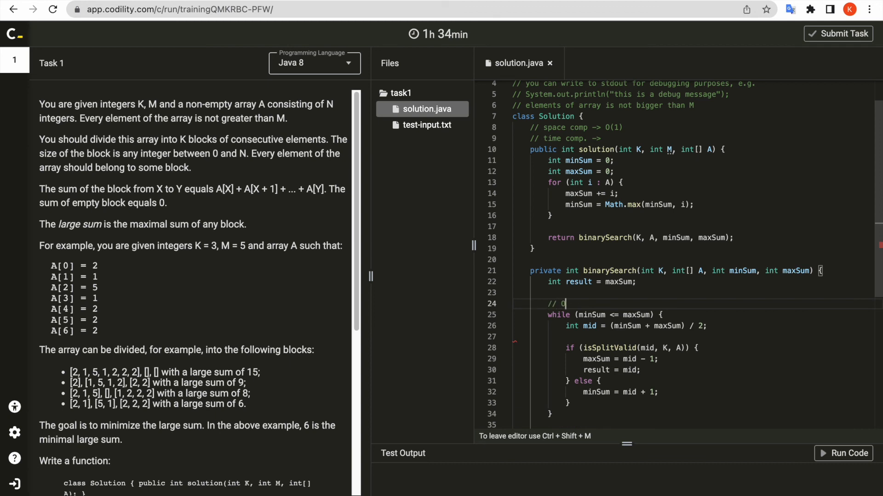
pyautogui.write('(Log')
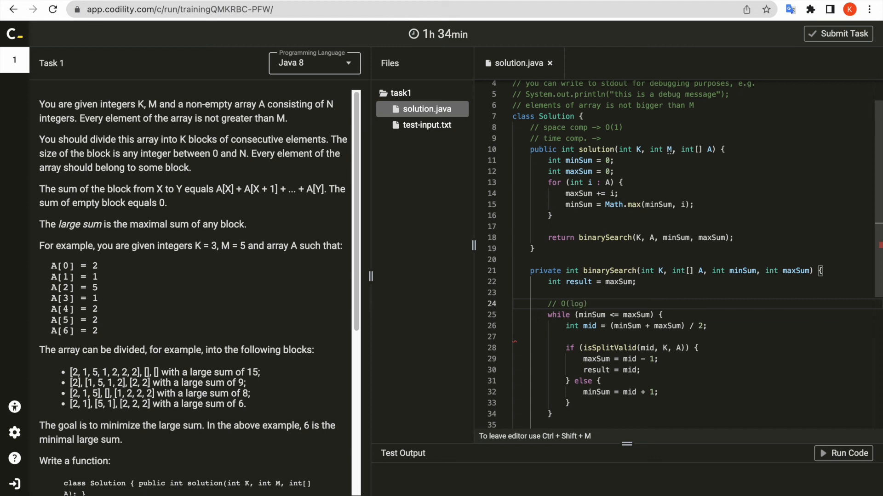
pyautogui.write('()')
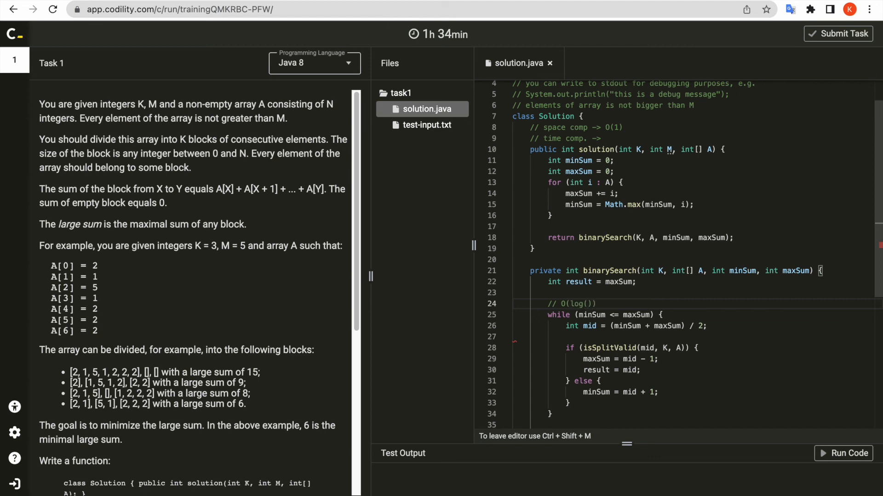
pyautogui.write('N+M')
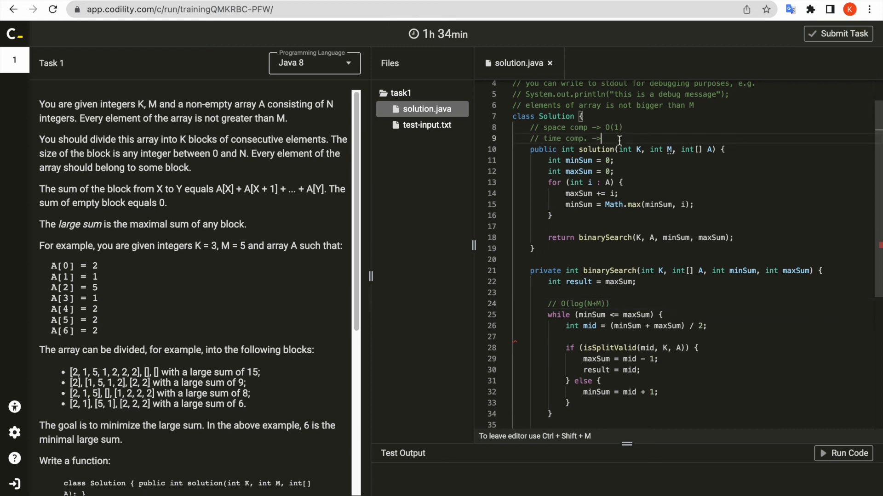
# Complete the time complexity note as 'O(N * log(N))'
pyautogui.write('O()')
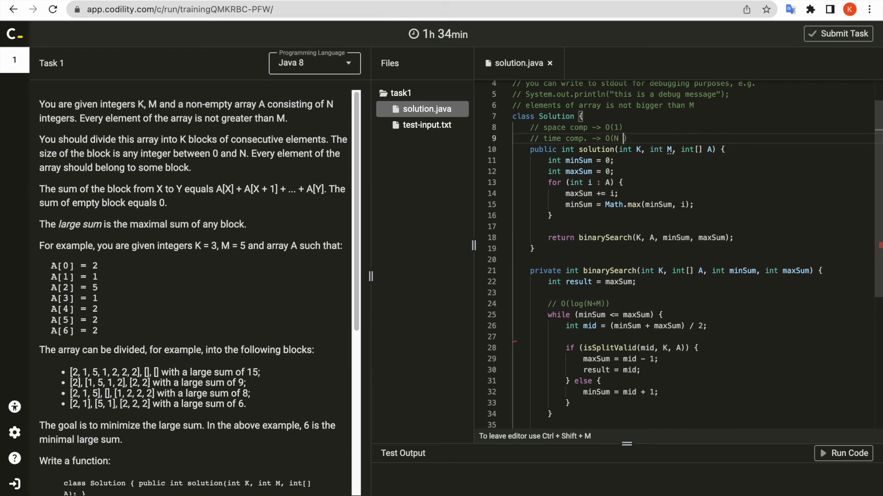
pyautogui.write('*')
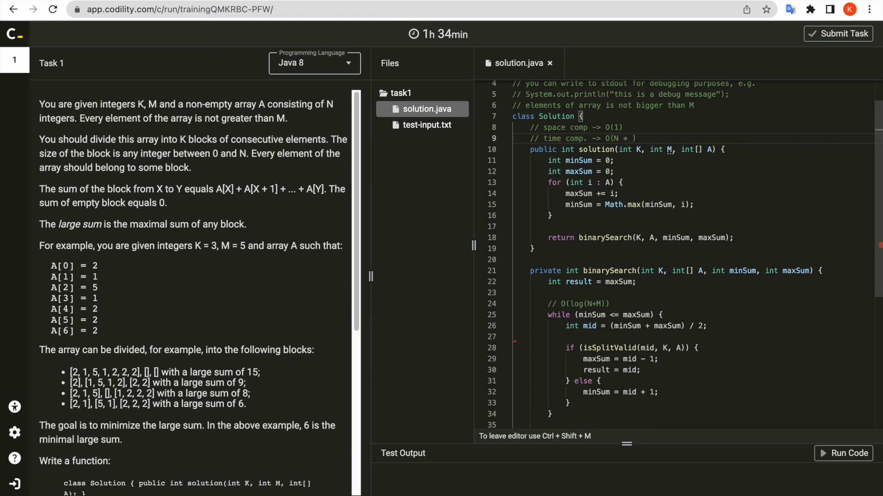
pyautogui.write('log(N)')
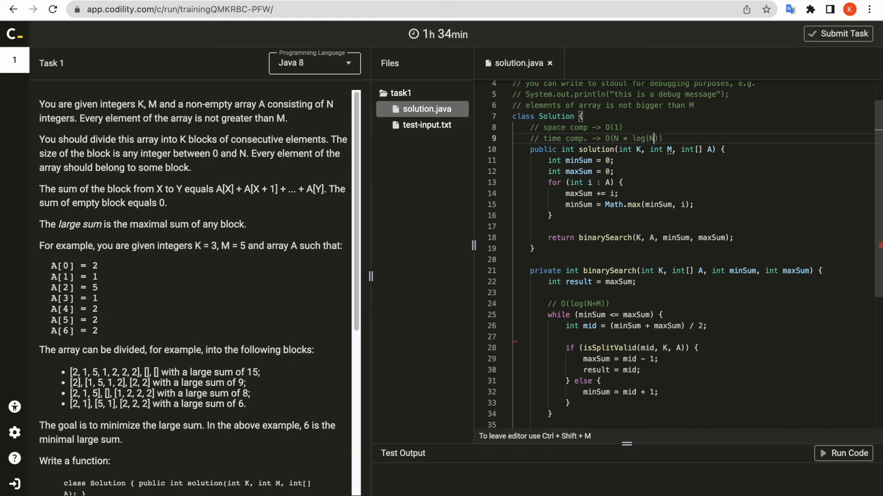